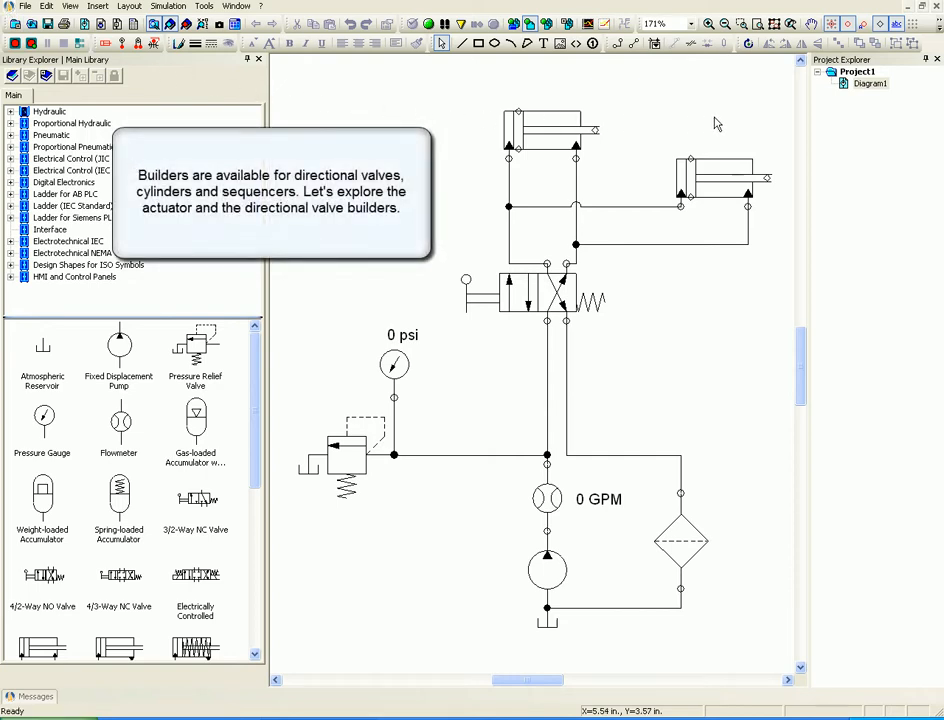
# Select the right-hand double-acting cylinder and bring up its Component Properties
pyautogui.click(920, 62)
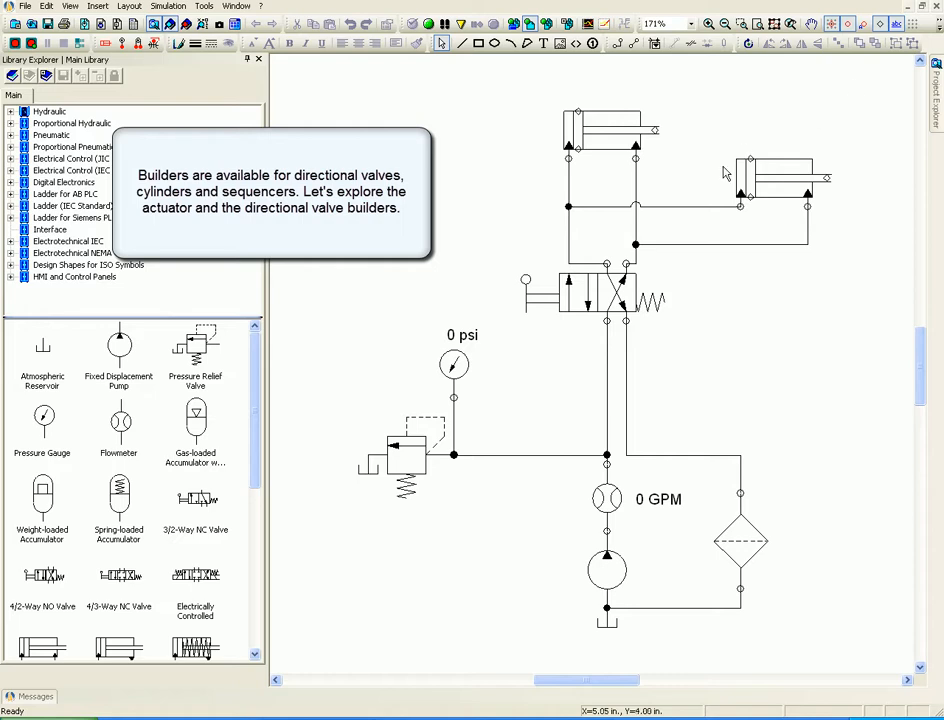
pyautogui.click(764, 178)
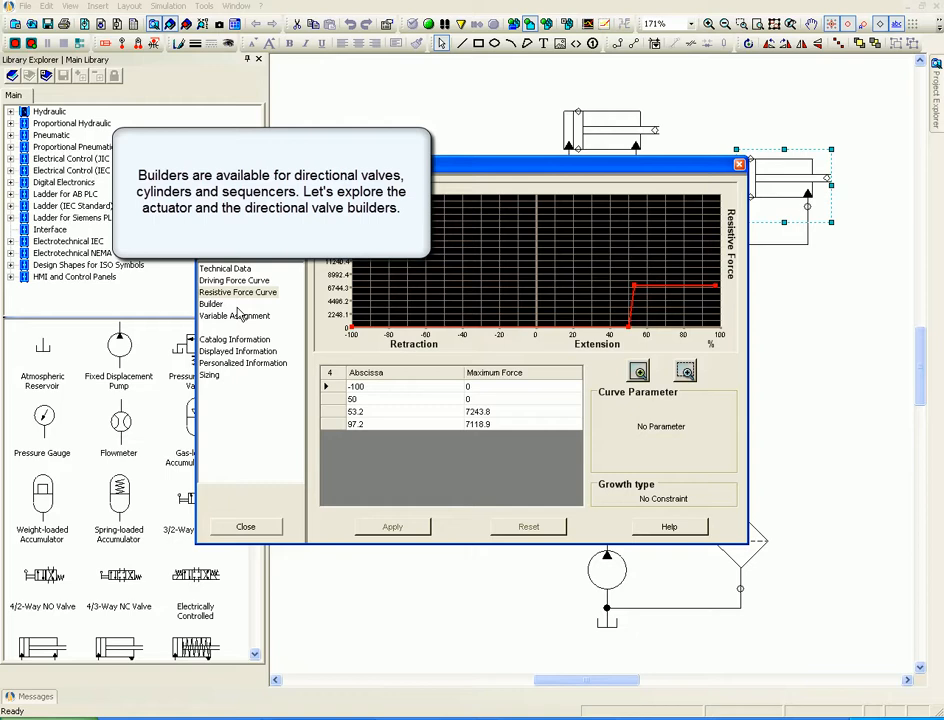
# In the cylinder Builder, set the input/output port style and a longer body length with a right-side spring
pyautogui.click(212, 304)
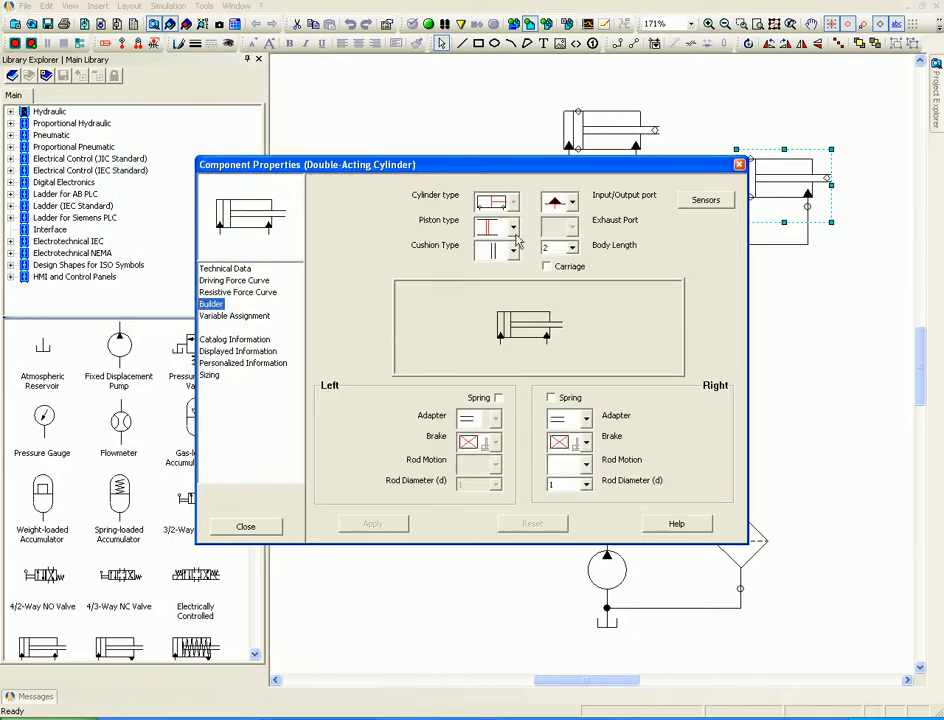
pyautogui.click(516, 252)
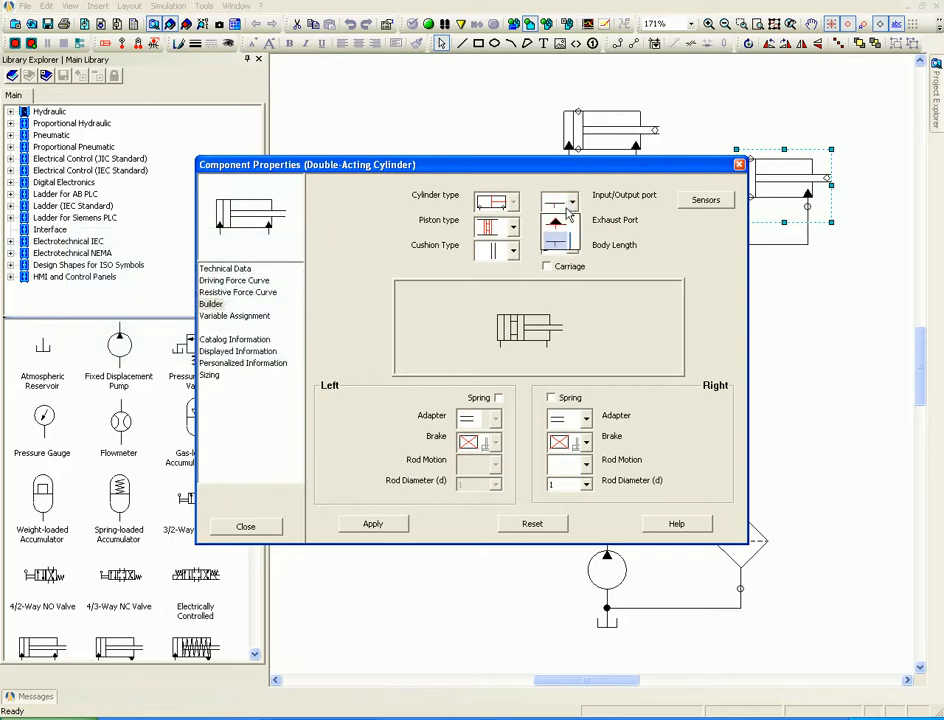
pyautogui.click(572, 202)
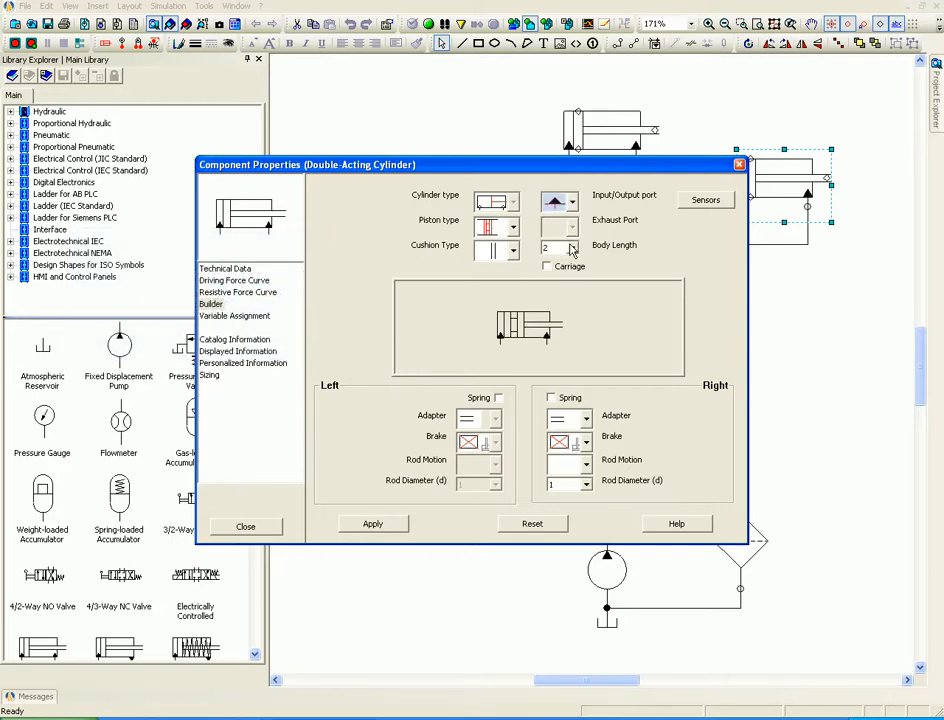
pyautogui.click(572, 244)
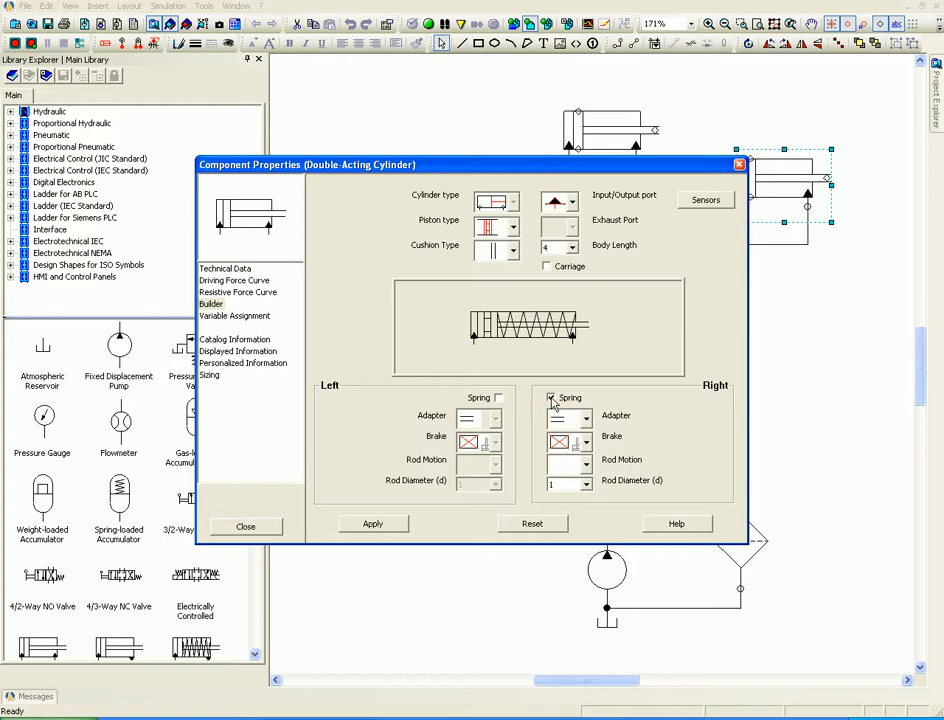
# Remove the right-side spring and fit a brake on the cylinder's right side instead
pyautogui.click(552, 396)
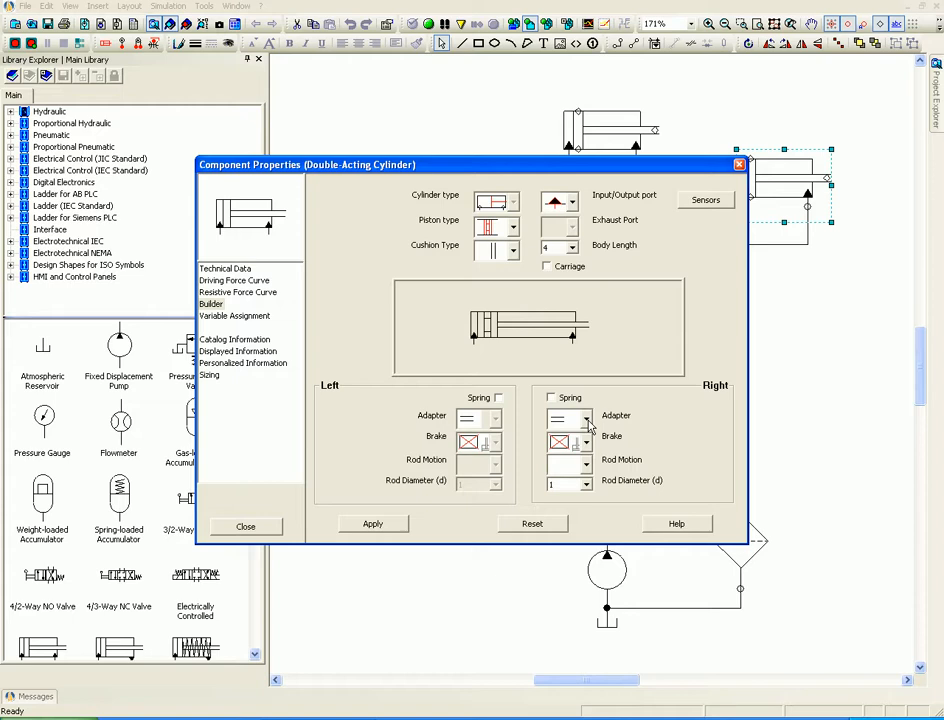
pyautogui.click(588, 418)
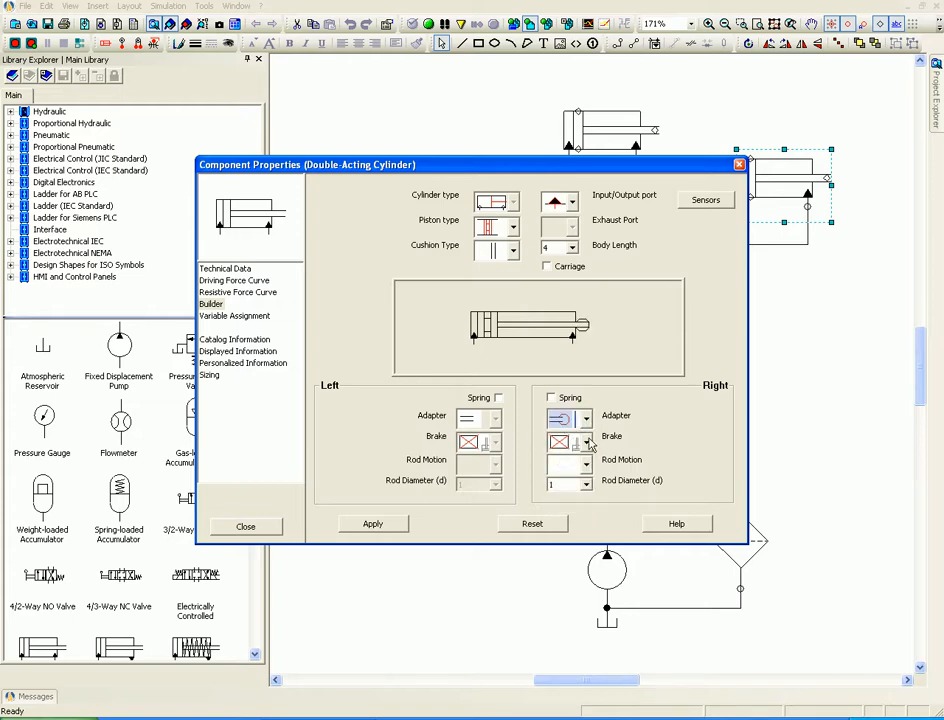
pyautogui.click(584, 442)
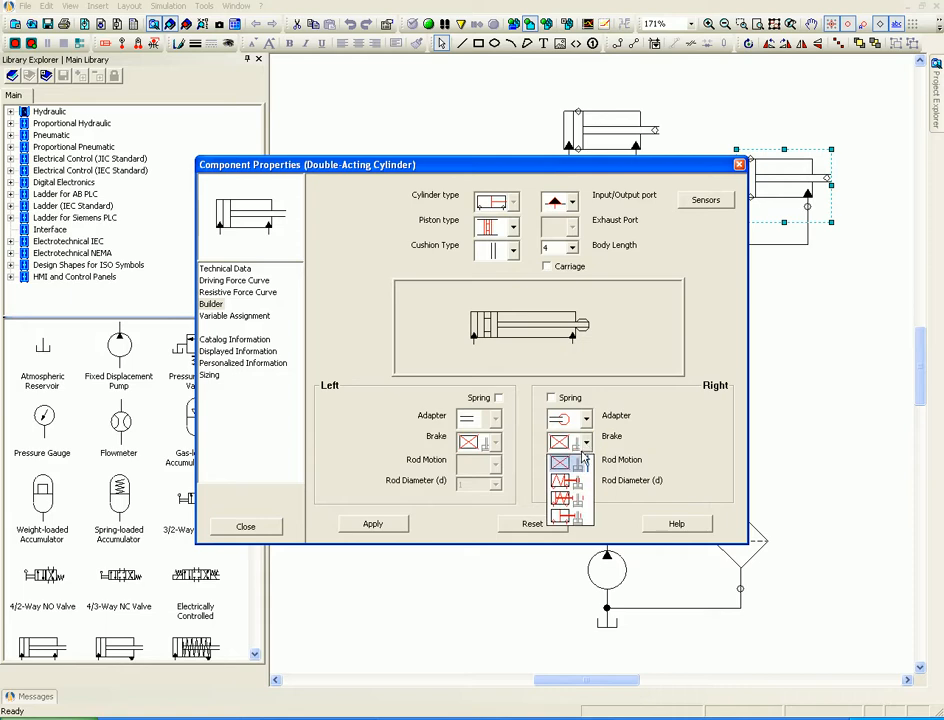
pyautogui.click(584, 442)
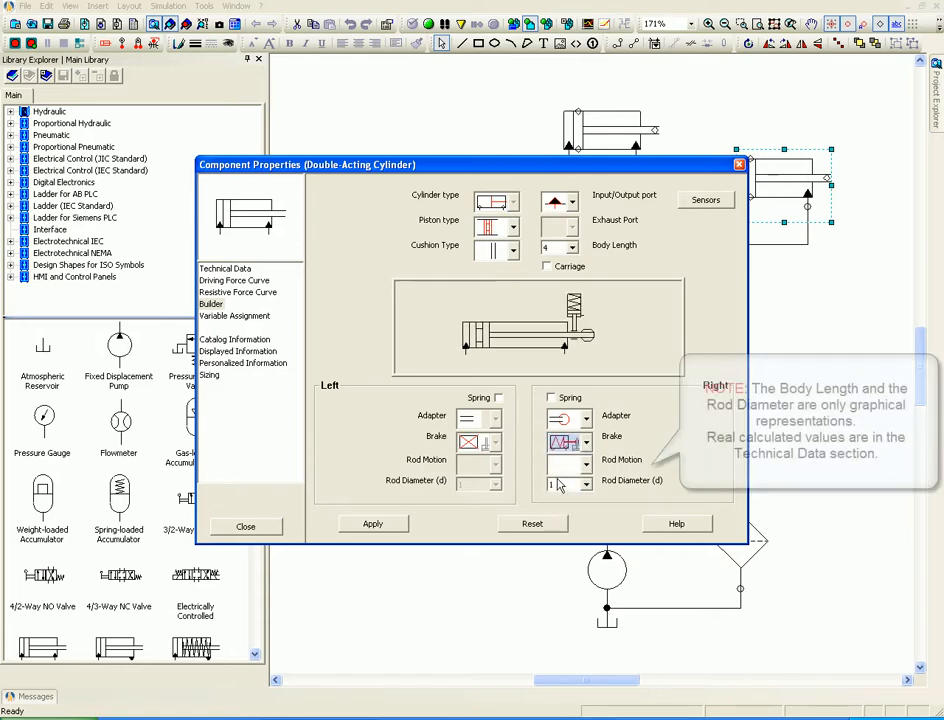
# Choose a larger rod diameter for the cylinder and apply the new design
pyautogui.click(588, 482)
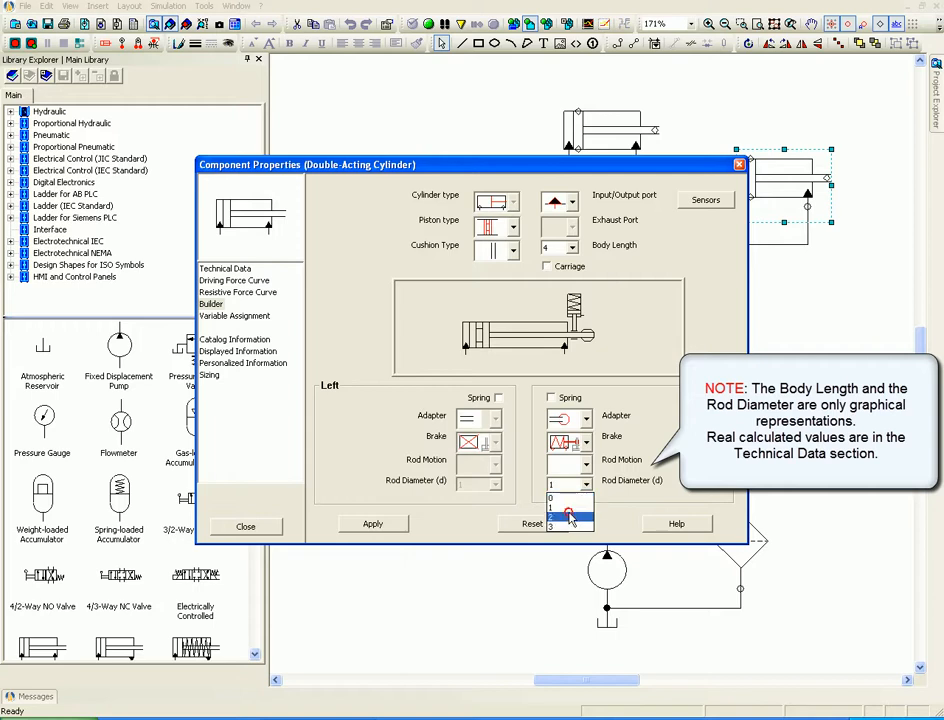
pyautogui.click(570, 516)
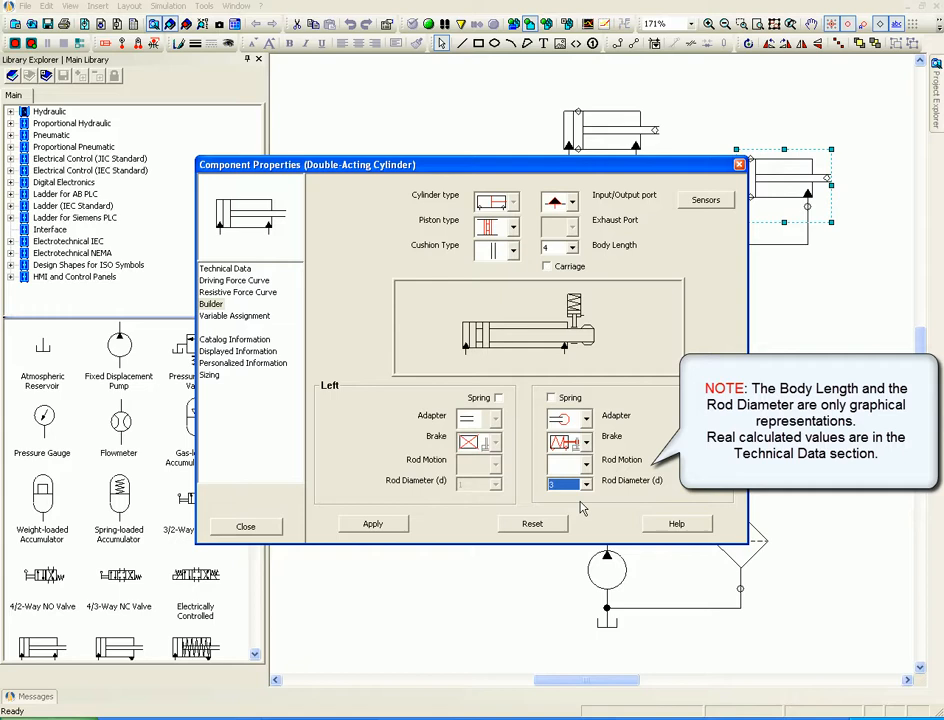
pyautogui.click(588, 482)
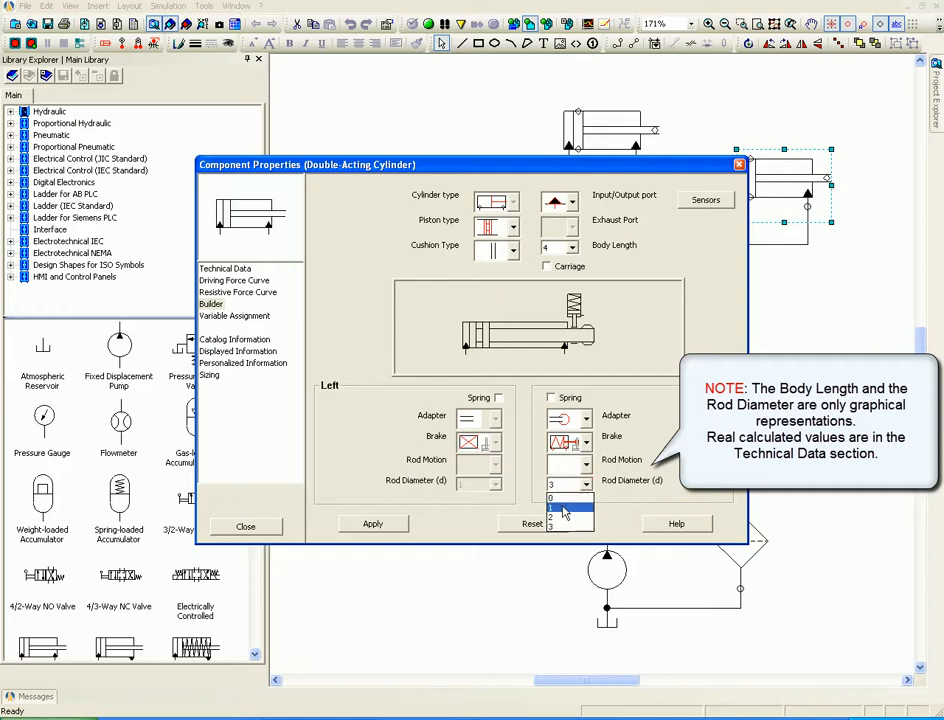
pyautogui.click(564, 512)
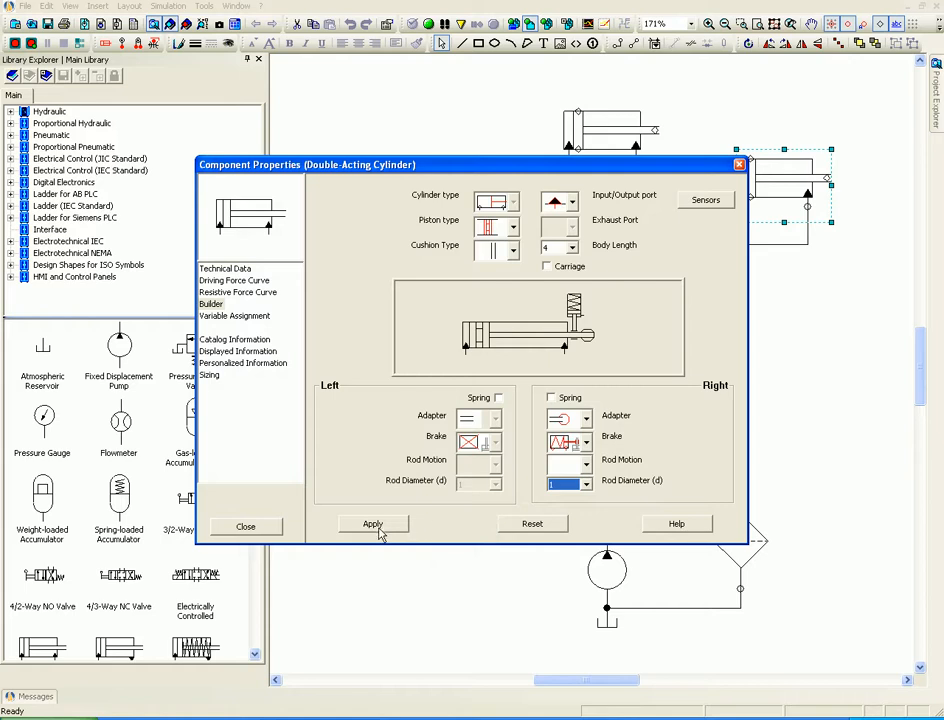
pyautogui.click(372, 524)
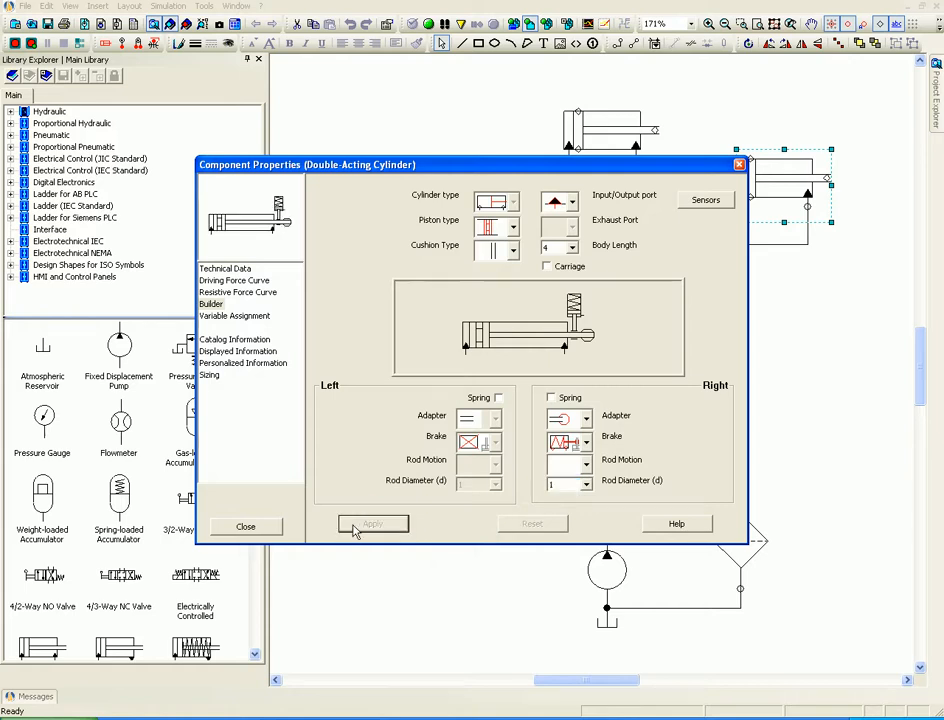
# Close the cylinder properties and select the 4/2 directional valve in the circuit
pyautogui.click(244, 526)
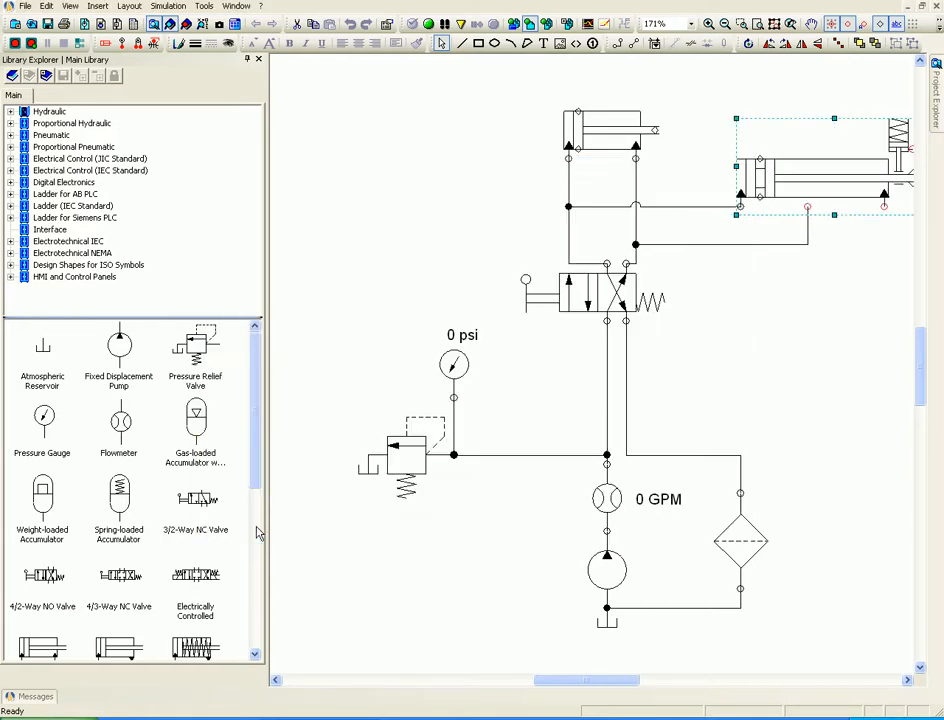
pyautogui.moveTo(620, 410)
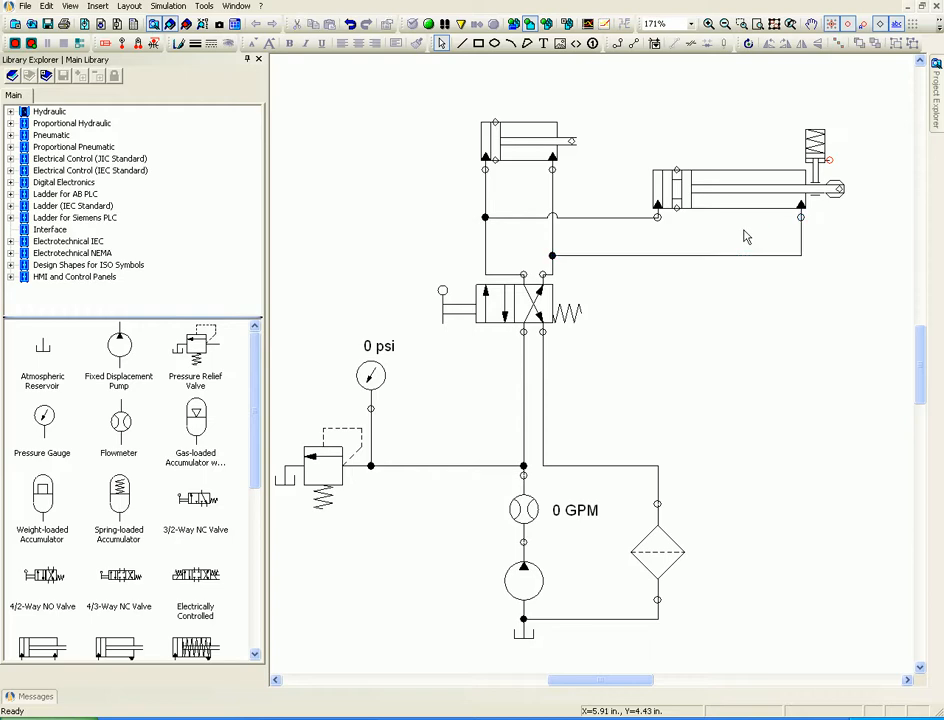
pyautogui.moveTo(650, 280)
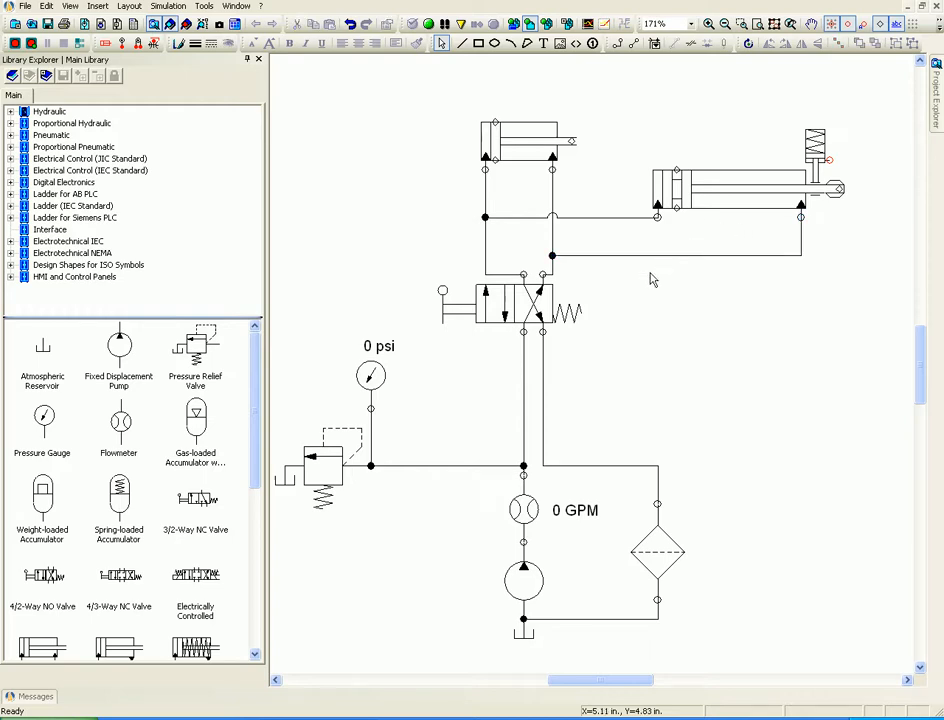
pyautogui.click(522, 304)
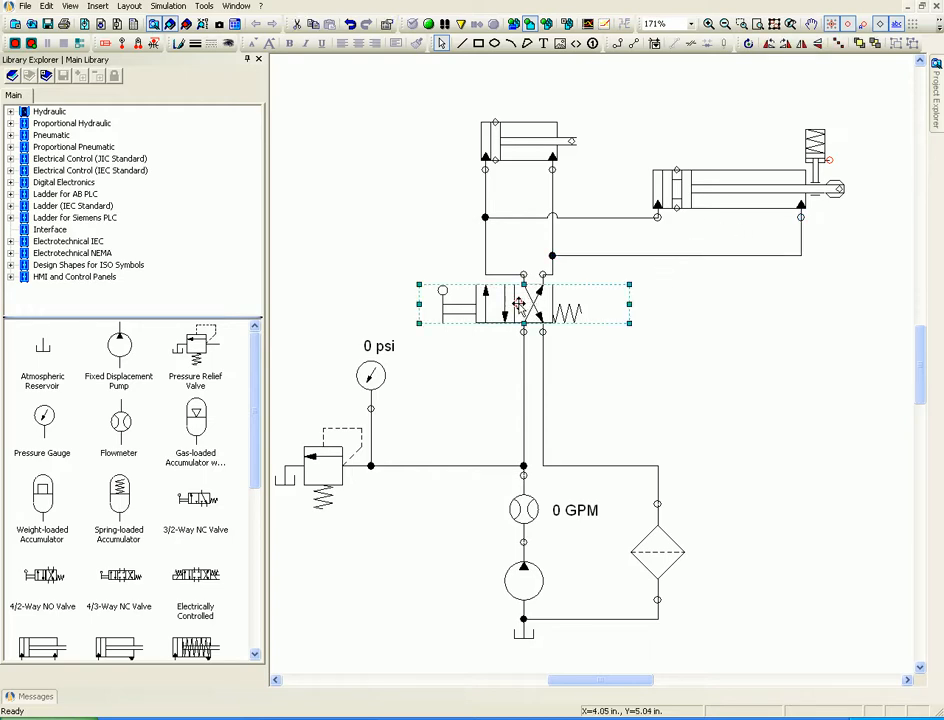
# In the valve's Builder, set four ports and three positions, leaving blank spool envelopes
pyautogui.doubleClick(520, 304)
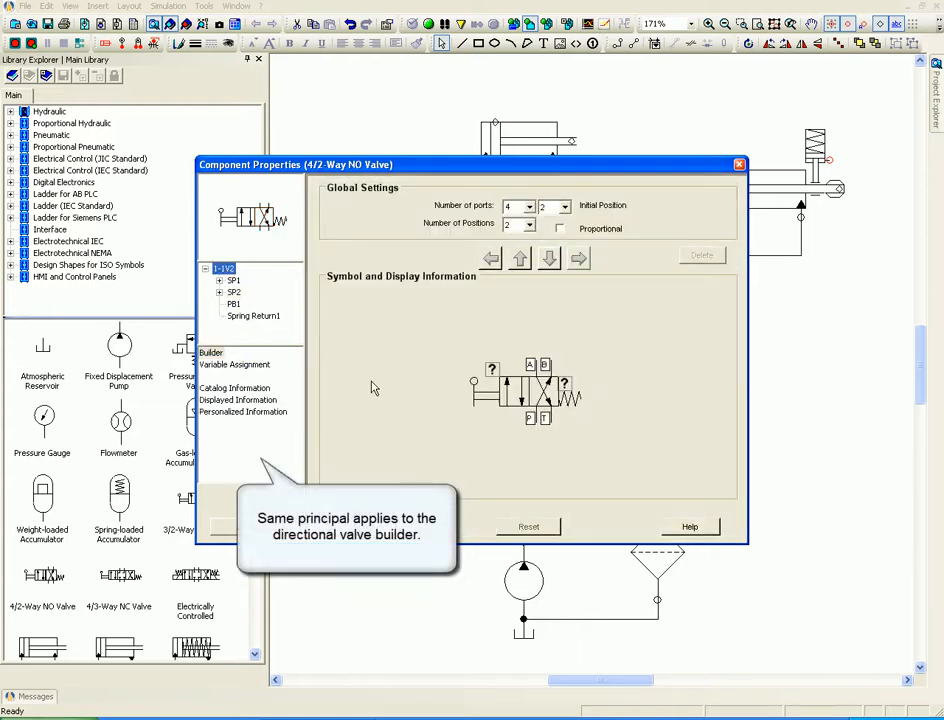
pyautogui.moveTo(512, 390)
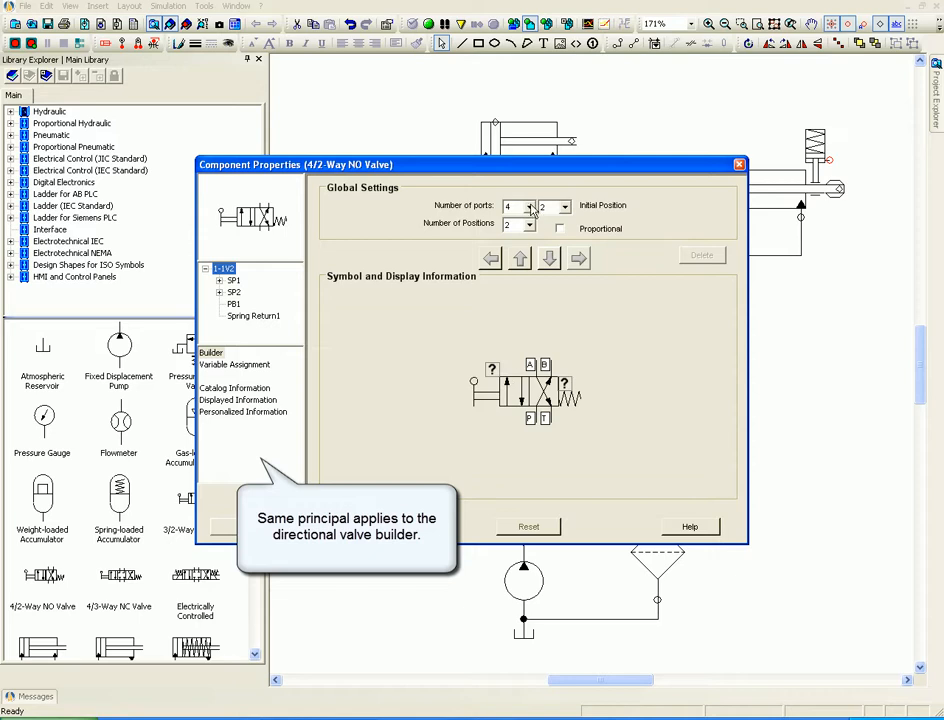
pyautogui.click(528, 222)
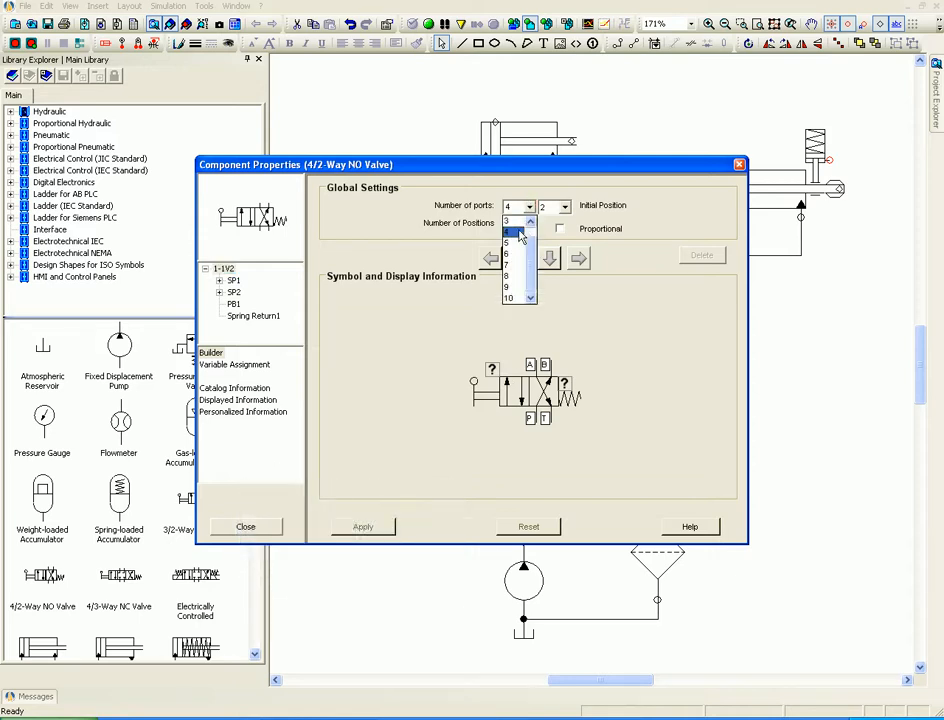
pyautogui.click(508, 224)
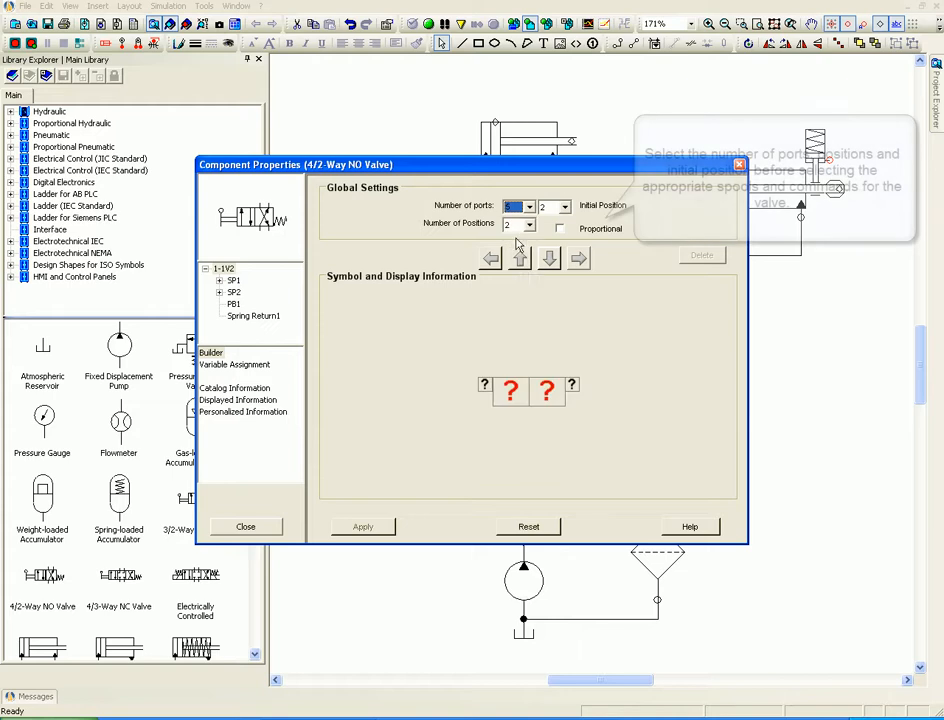
pyautogui.click(528, 206)
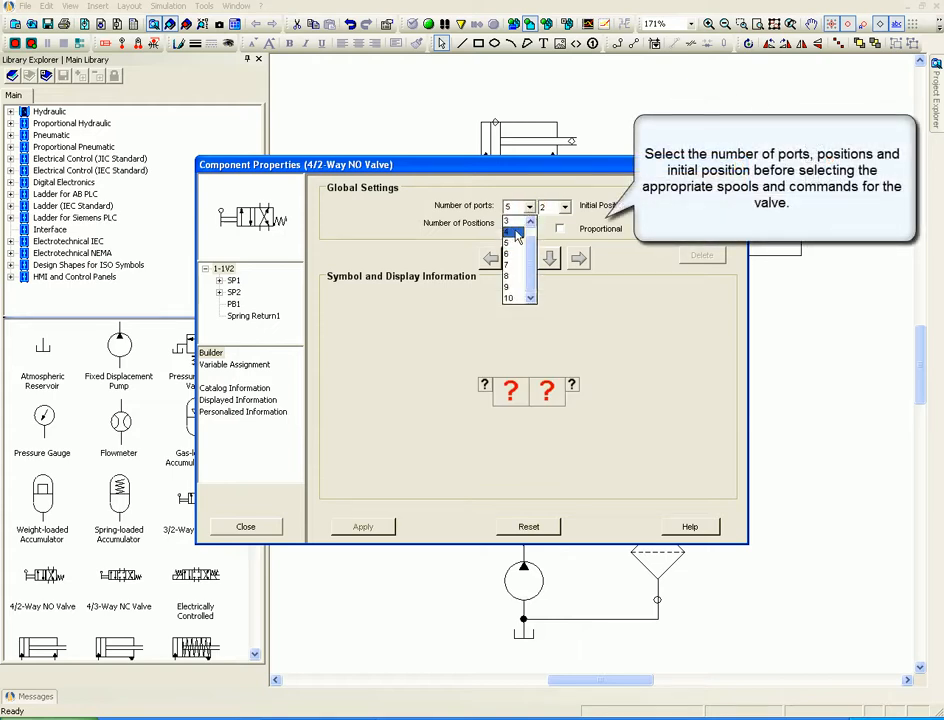
pyautogui.click(512, 234)
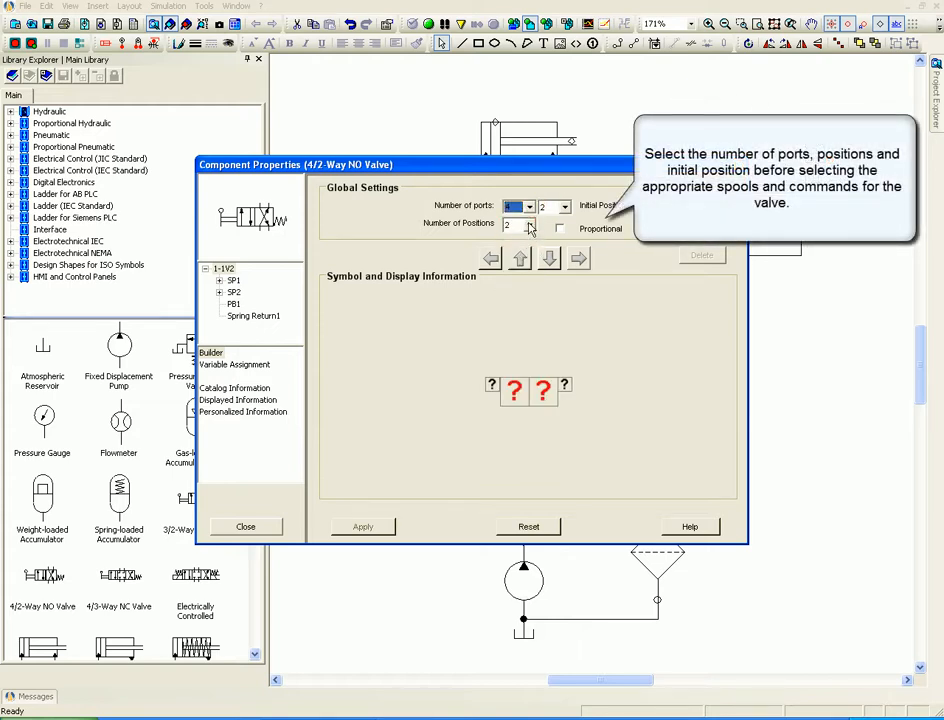
pyautogui.click(530, 220)
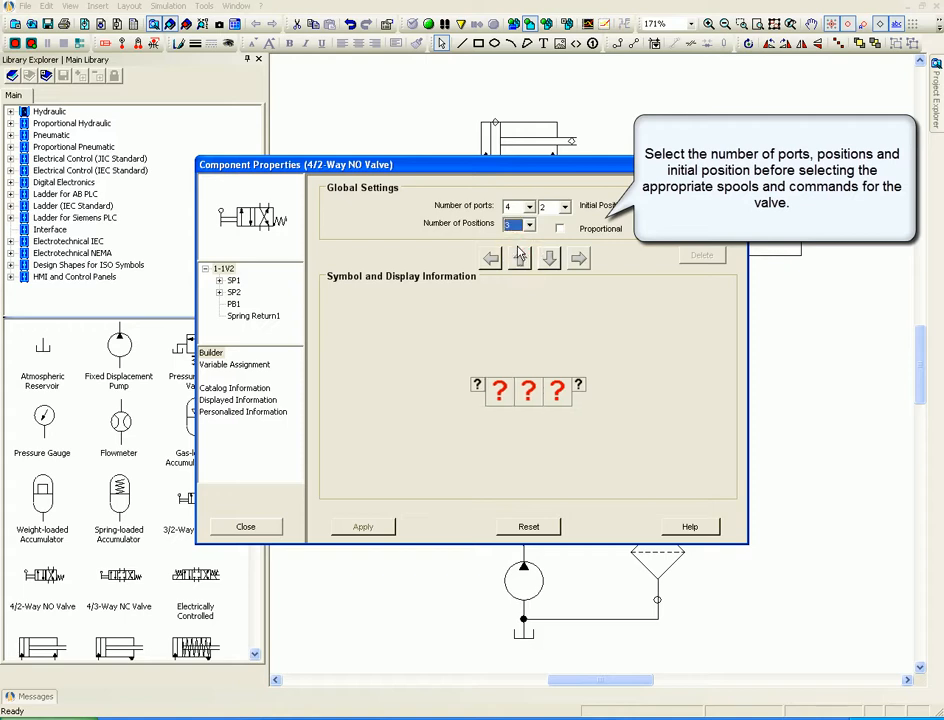
pyautogui.click(564, 206)
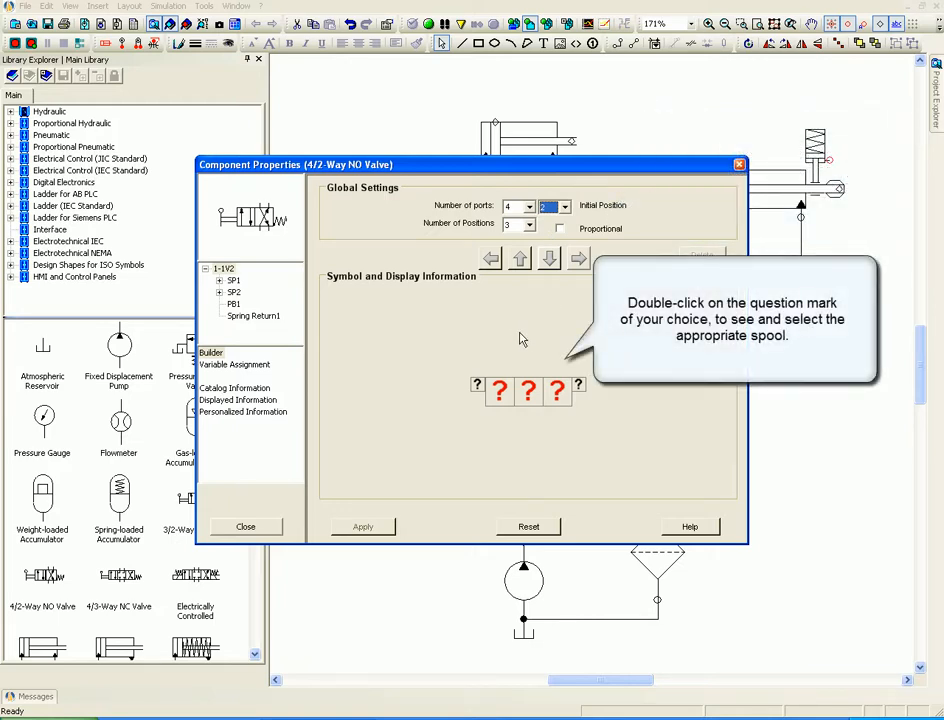
# Assign a port configuration to the first valve position via Spool Selection
pyautogui.doubleClick(500, 390)
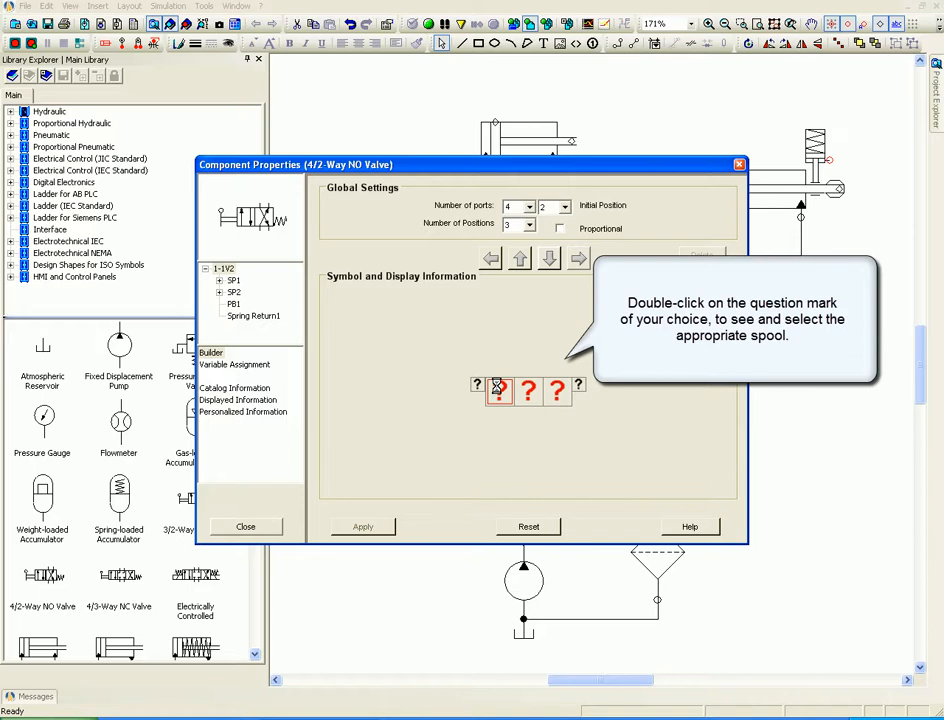
pyautogui.doubleClick(500, 388)
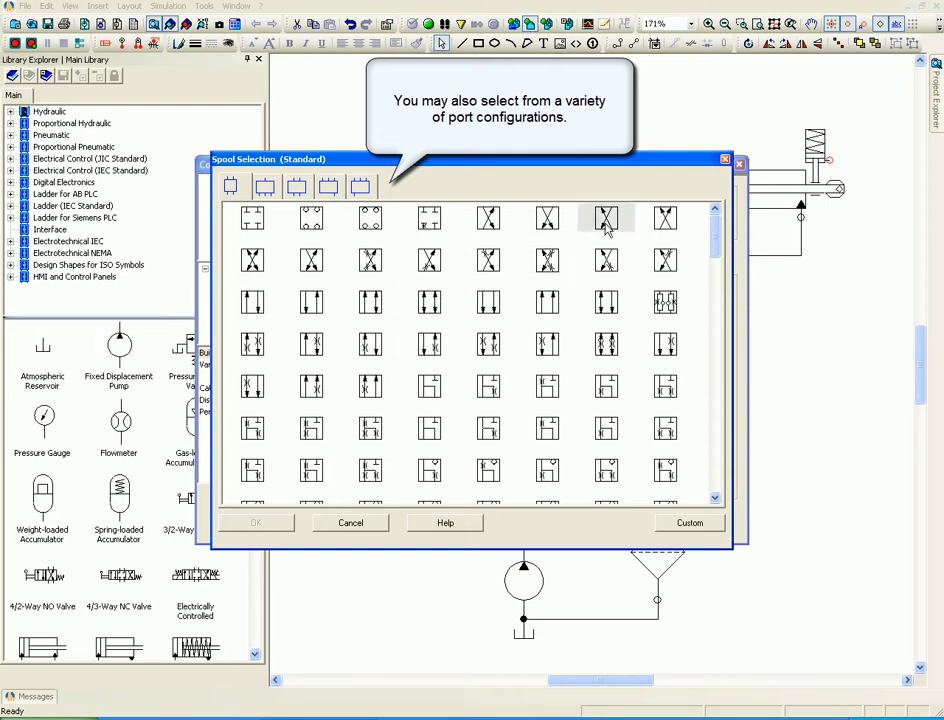
pyautogui.click(604, 216)
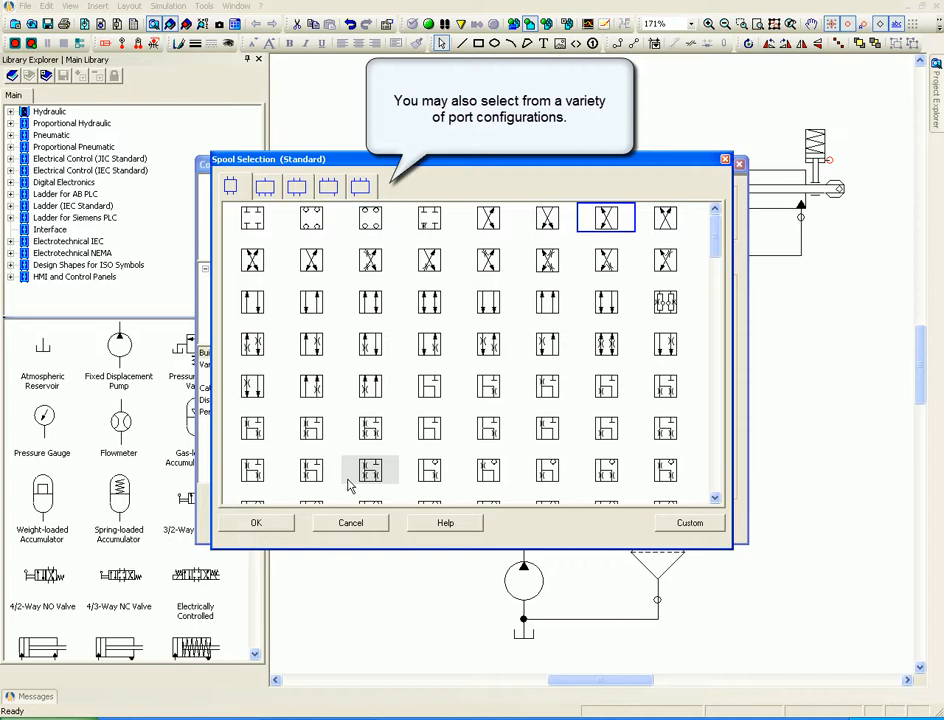
pyautogui.click(256, 522)
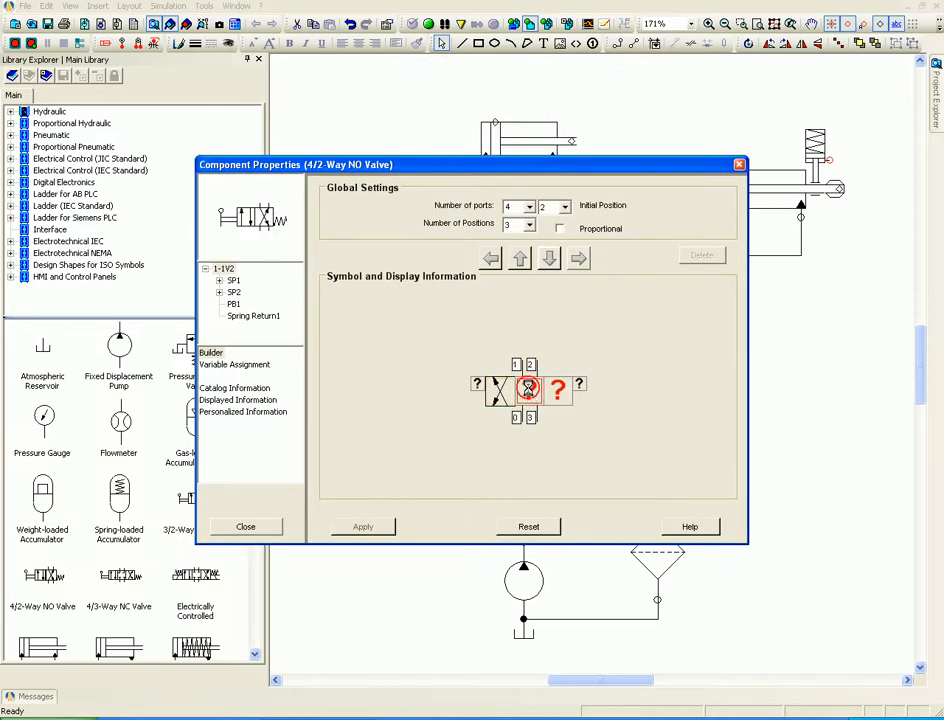
# Assign spool configurations to the remaining two valve positions
pyautogui.click(528, 388)
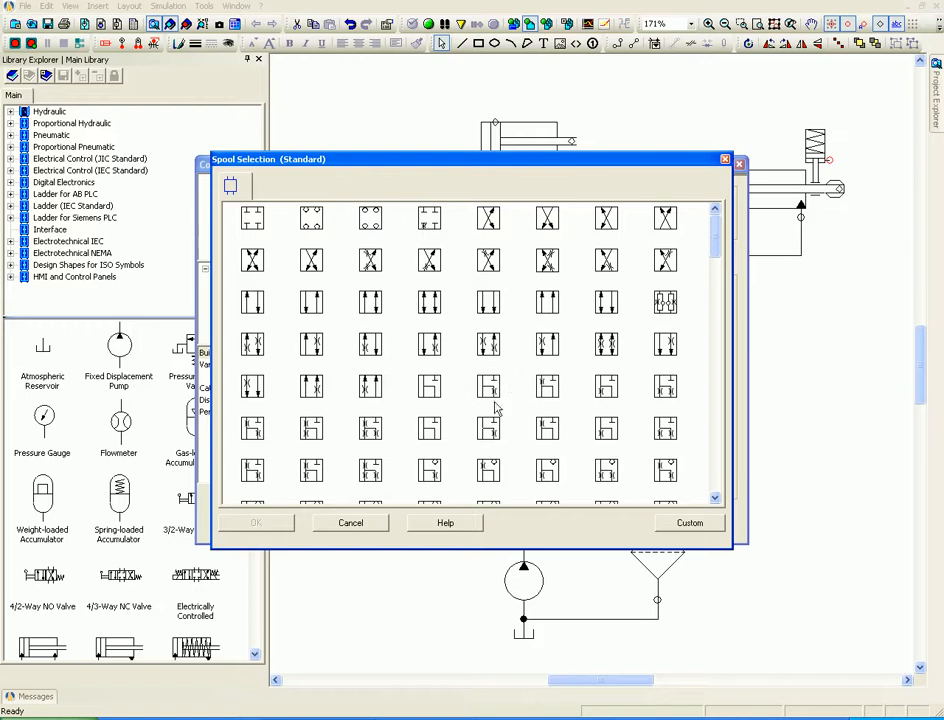
pyautogui.click(428, 428)
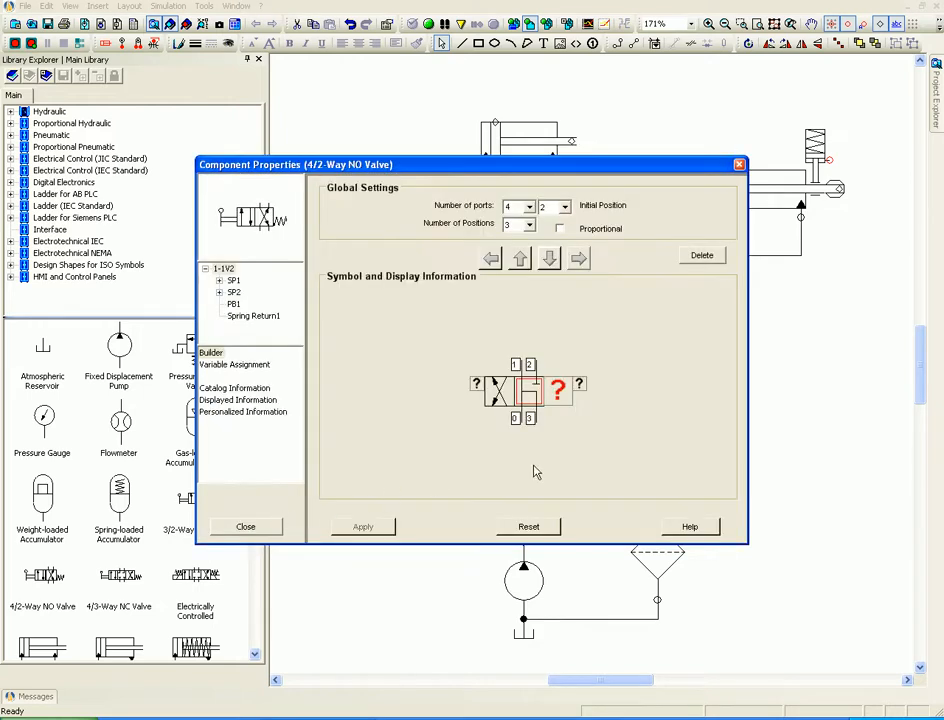
pyautogui.click(558, 390)
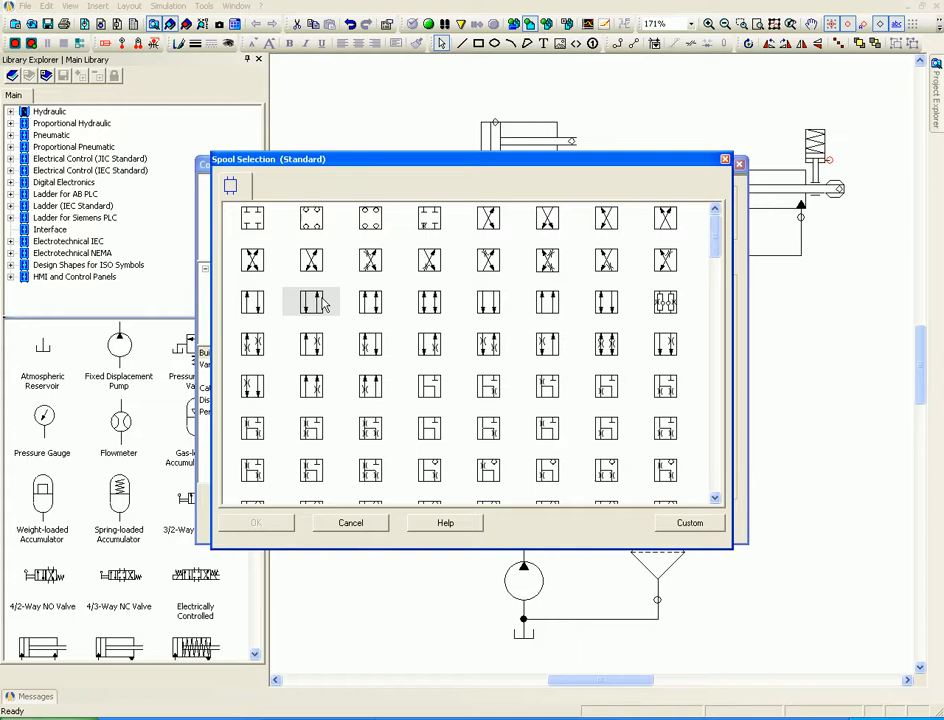
pyautogui.click(256, 522)
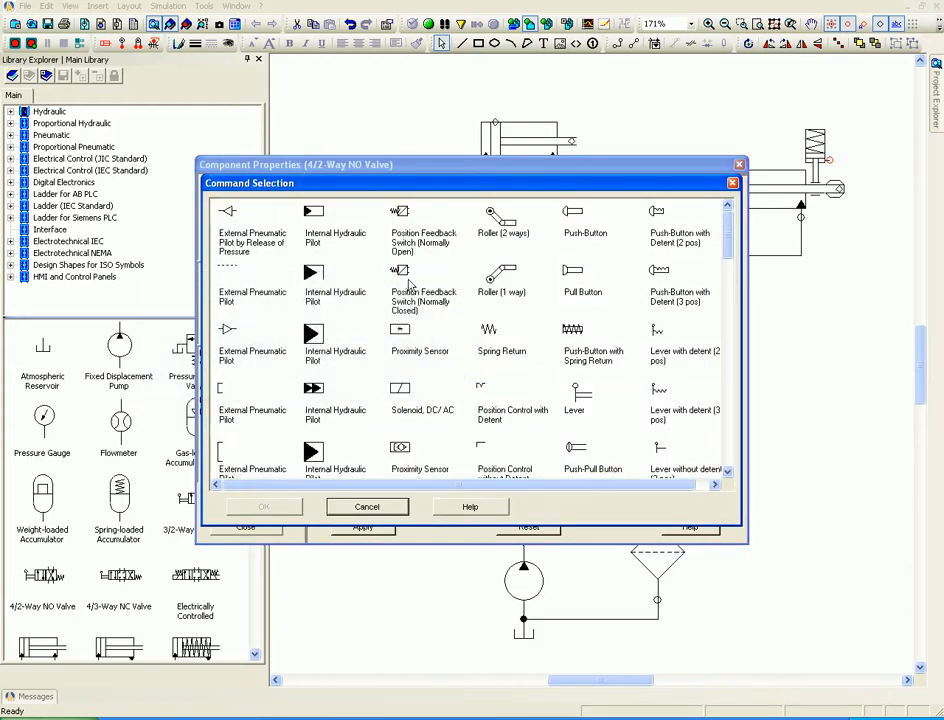
pyautogui.moveTo(658, 336)
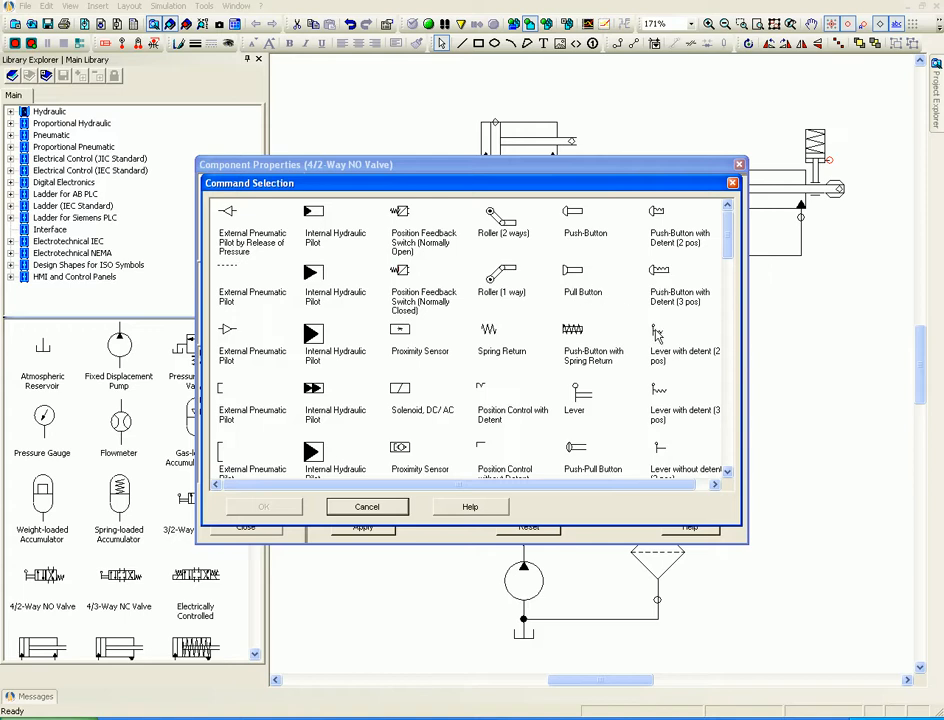
pyautogui.moveTo(624, 460)
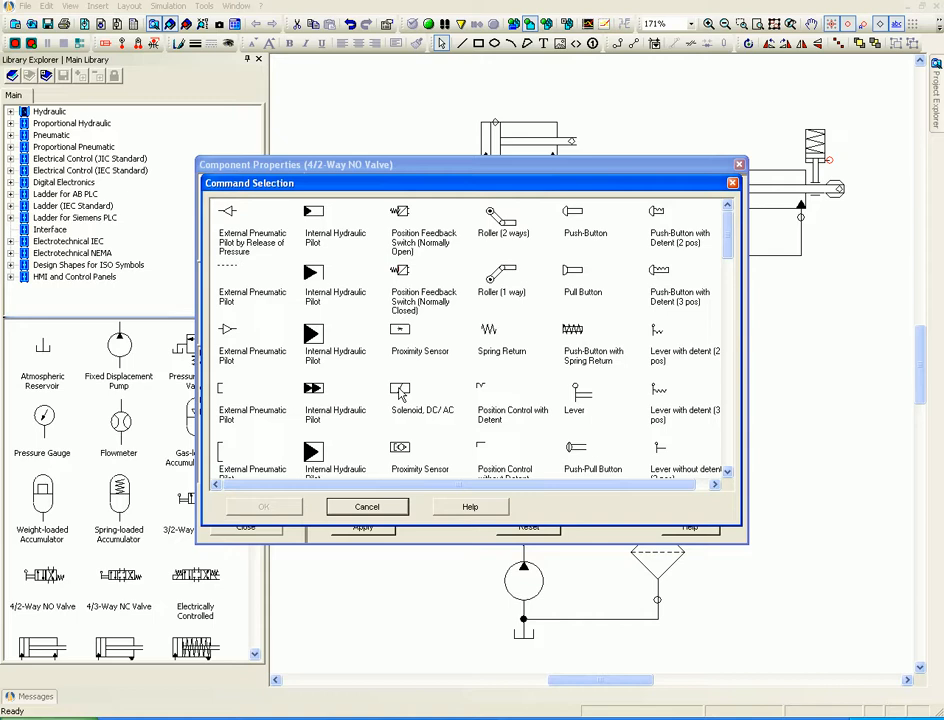
# Add a solenoid command on one side of the valve, adjust its placement, and a spring return on the other
pyautogui.click(400, 388)
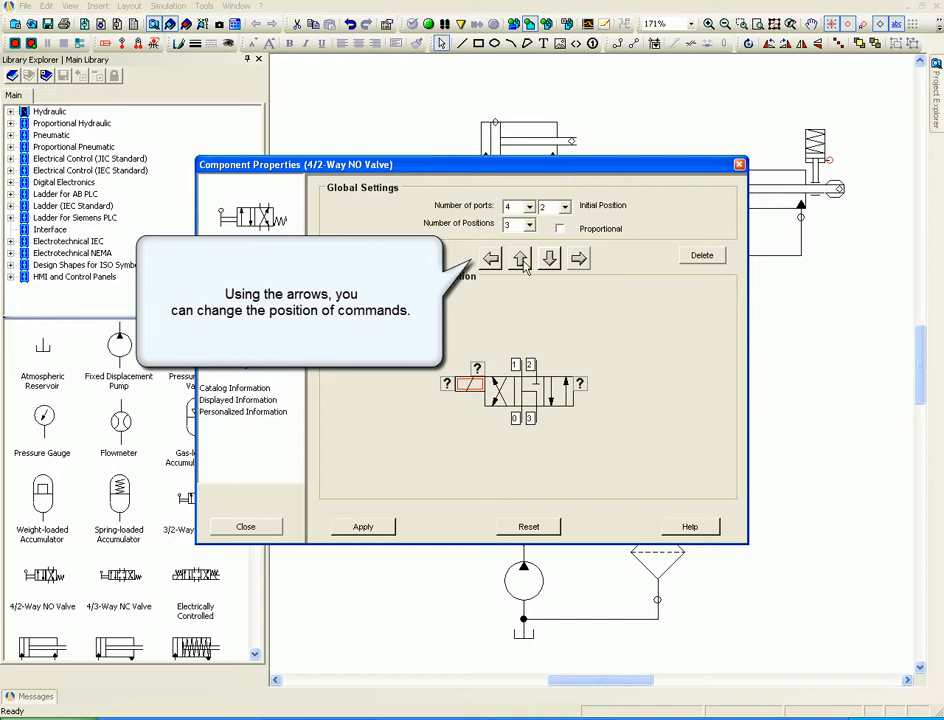
pyautogui.click(548, 260)
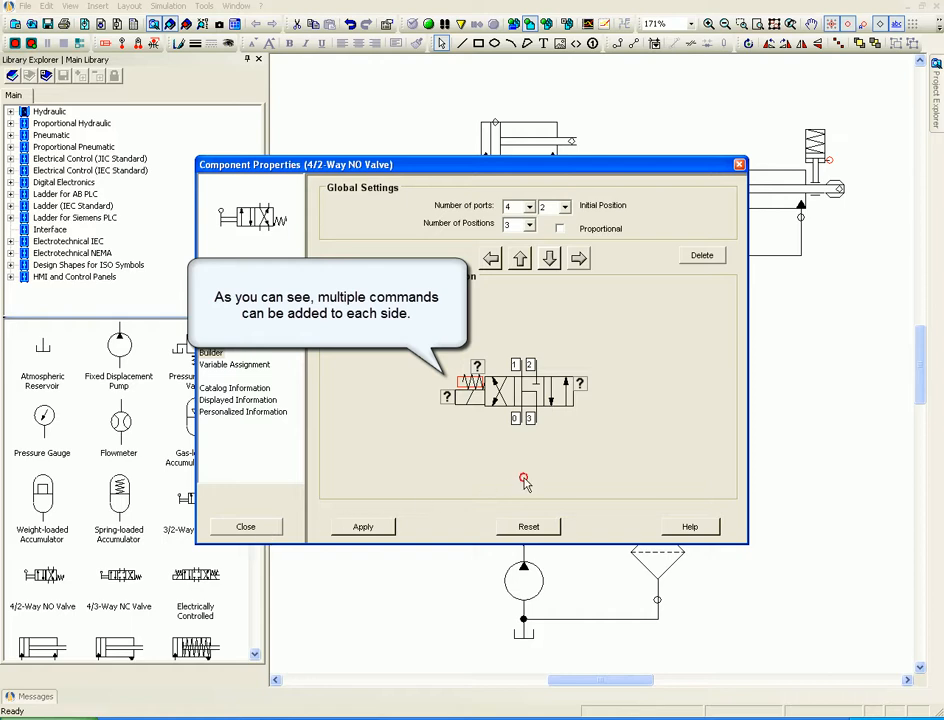
pyautogui.click(580, 388)
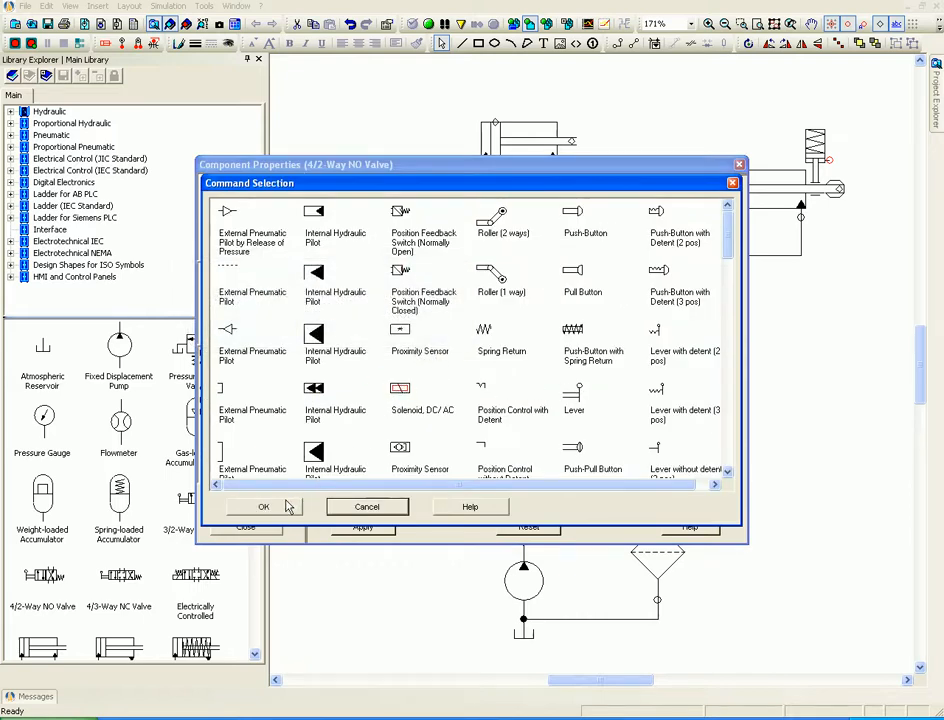
pyautogui.click(264, 506)
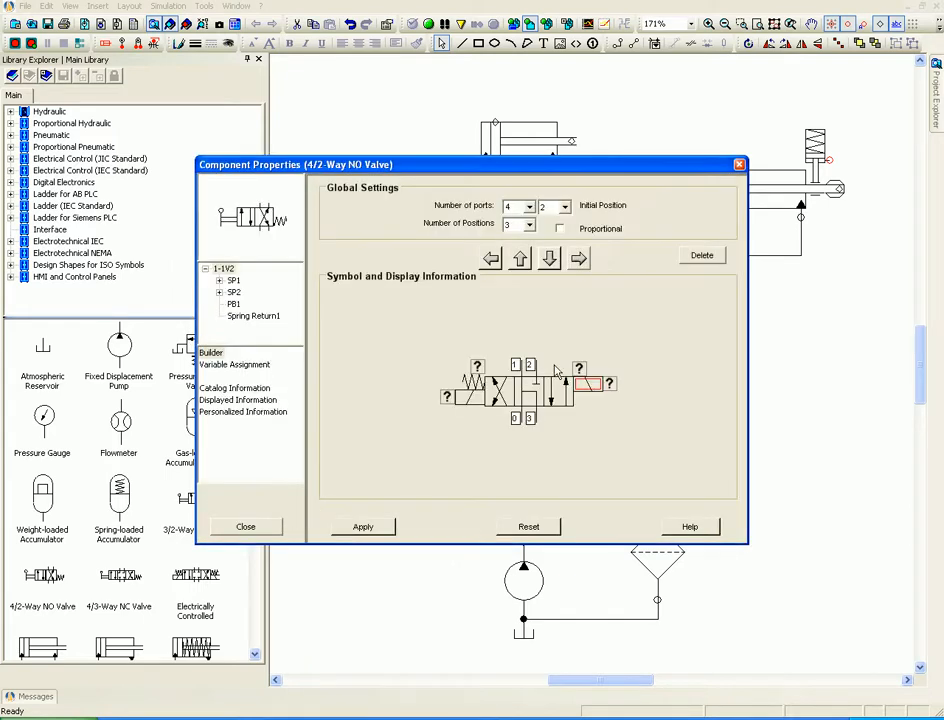
pyautogui.moveTo(556, 280)
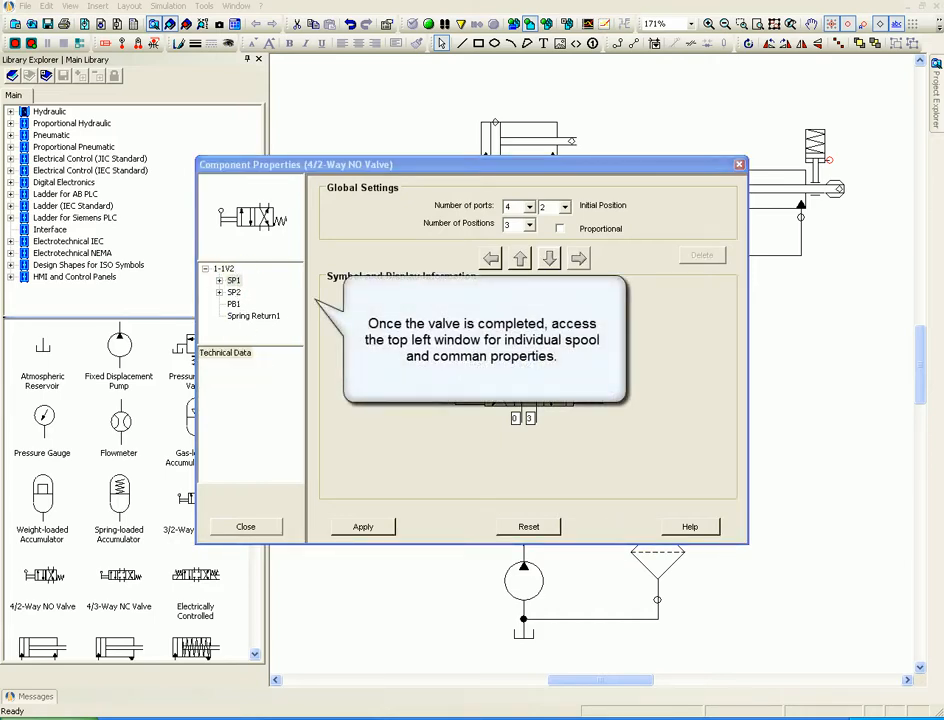
# In Technical Data, expand valve 1-1V2 and spool SP1 to show a line's nominal flow and pressure drop
pyautogui.click(206, 268)
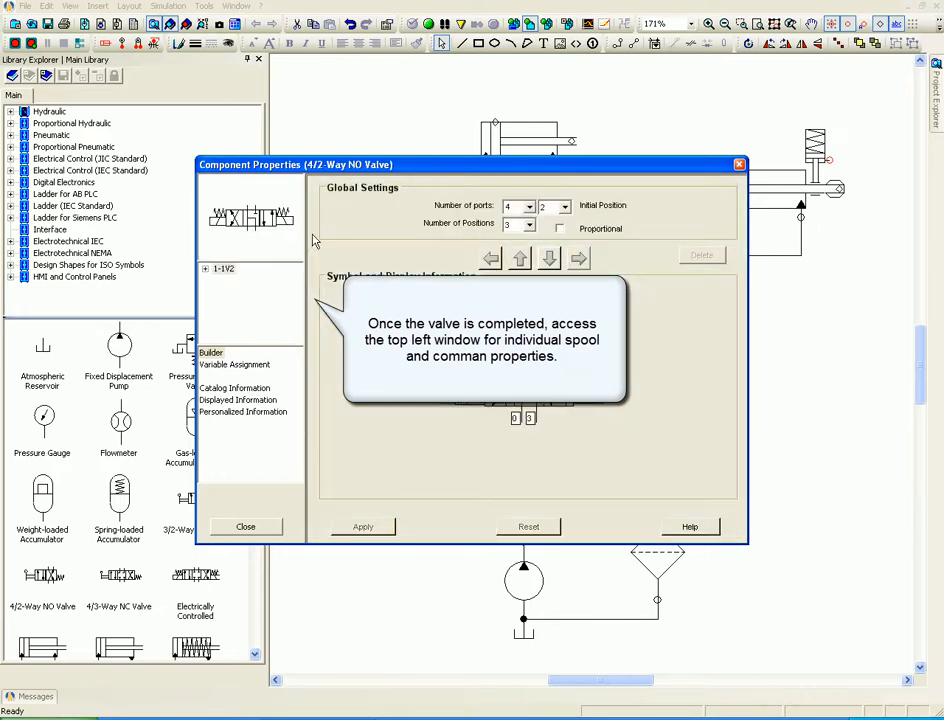
pyautogui.click(206, 268)
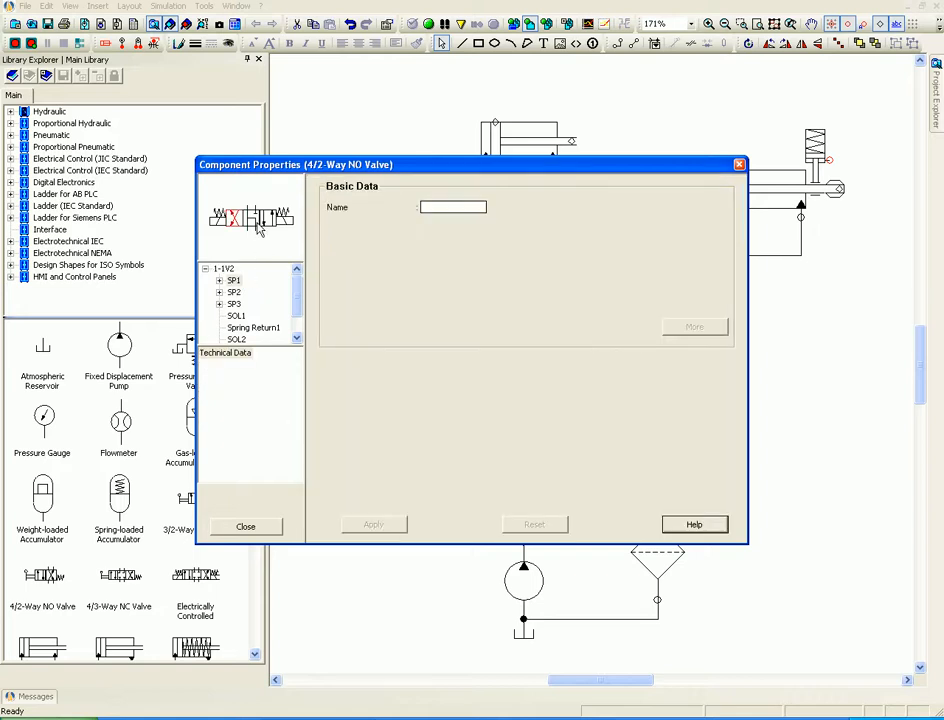
pyautogui.moveTo(412, 224)
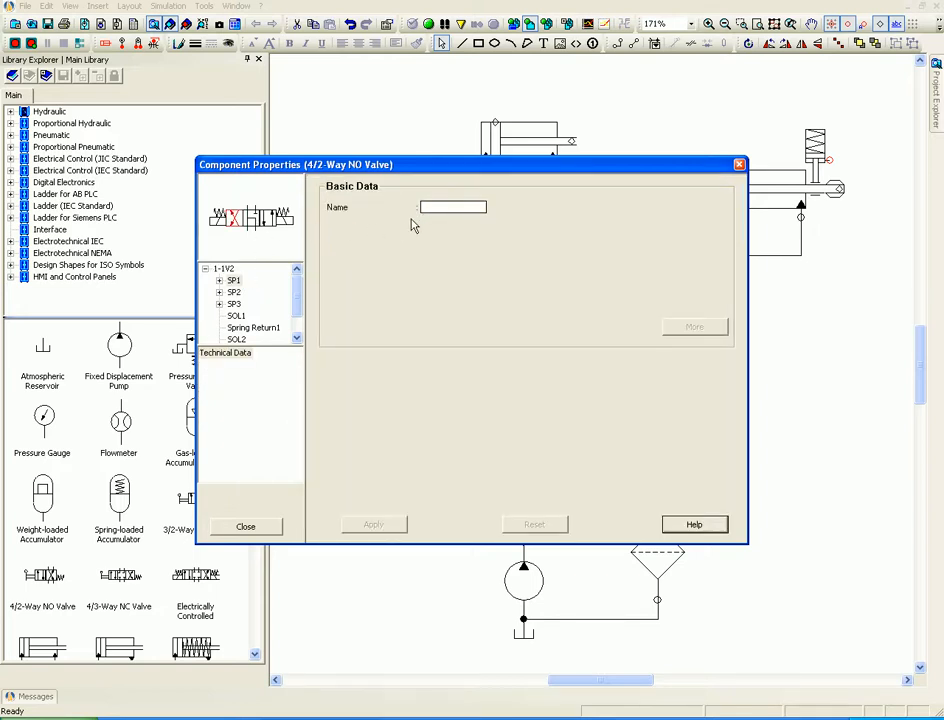
pyautogui.click(234, 280)
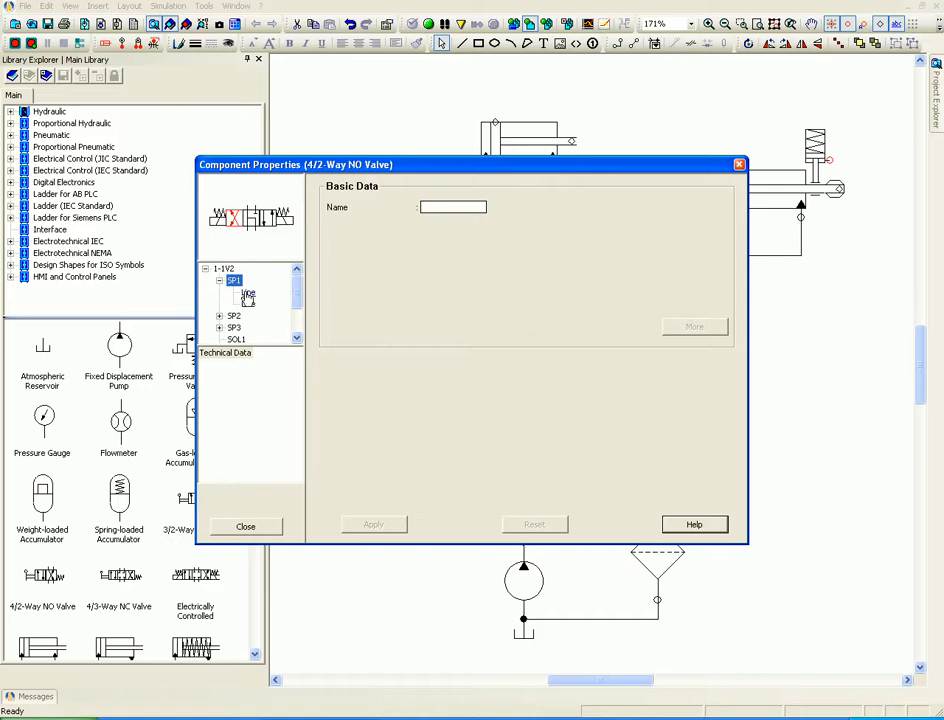
pyautogui.click(248, 292)
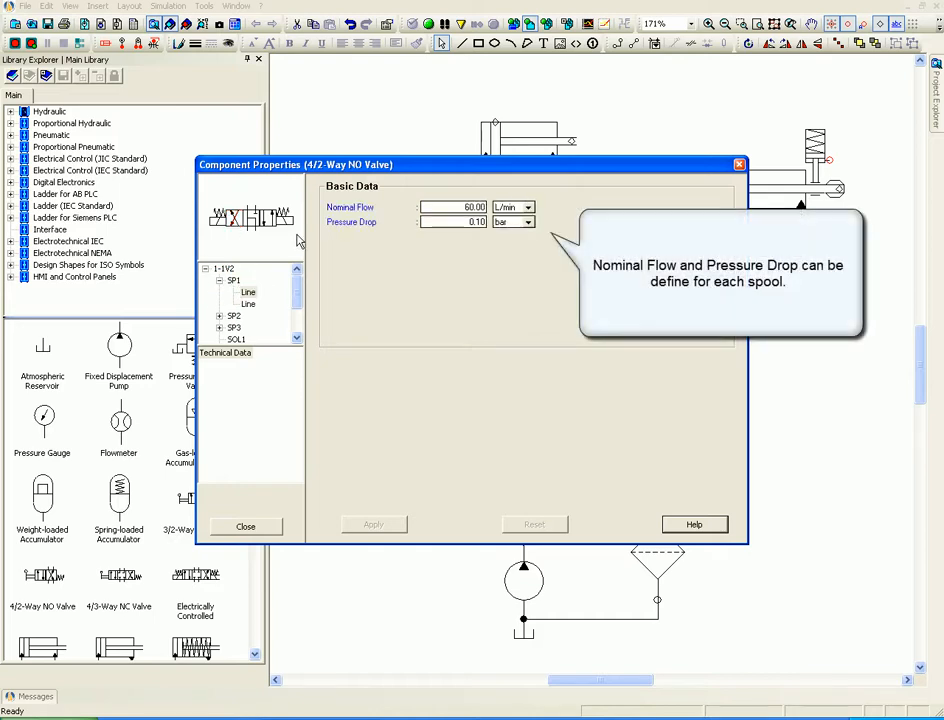
pyautogui.moveTo(456, 236)
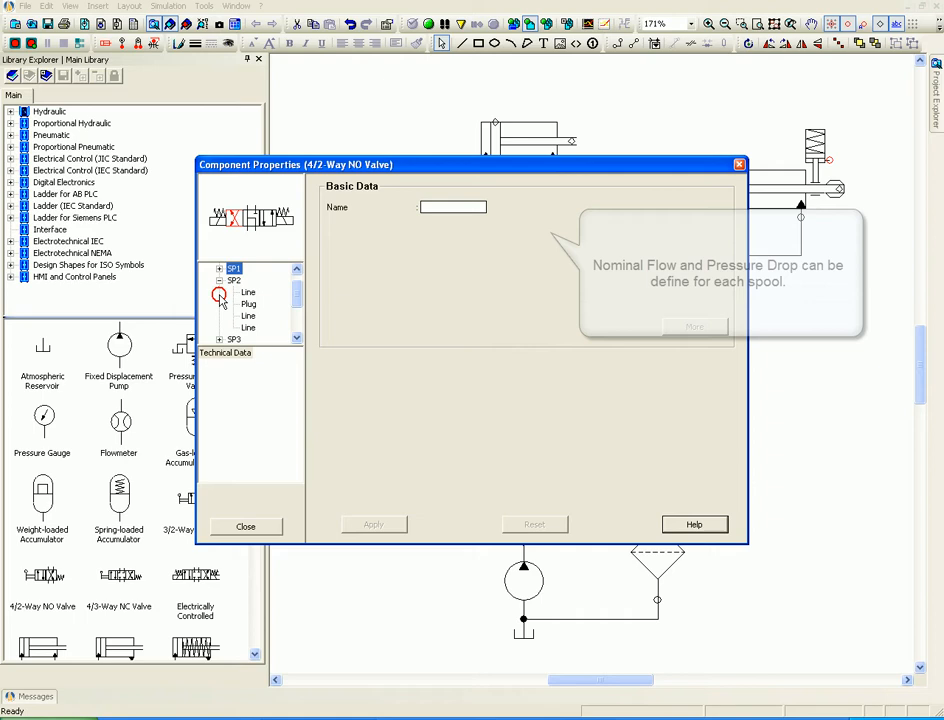
# Review the line and plug data of spools SP2 and SP3
pyautogui.click(248, 292)
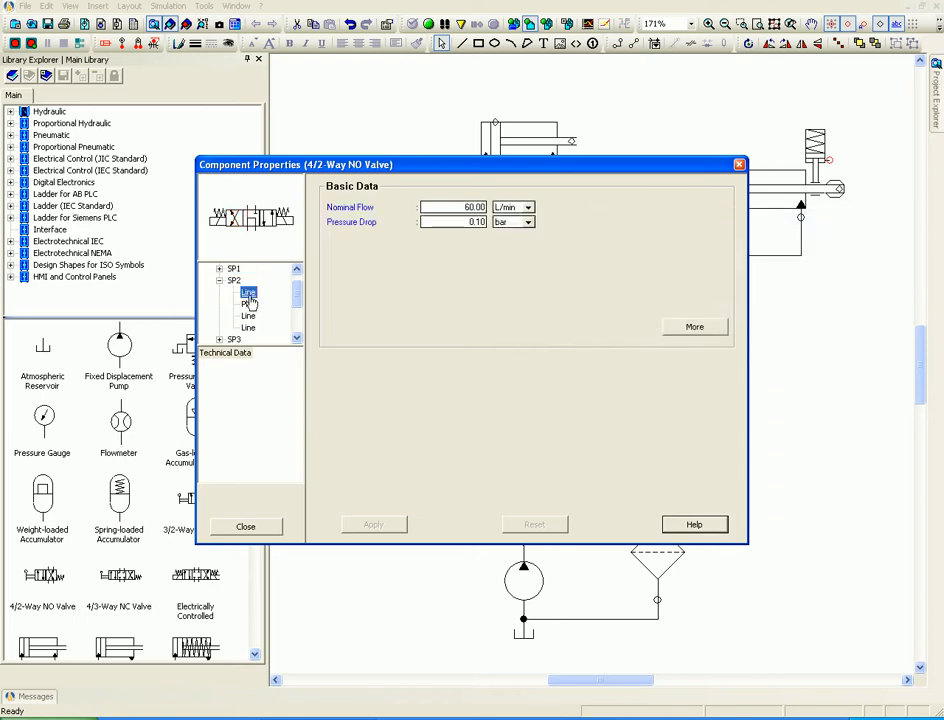
pyautogui.click(248, 304)
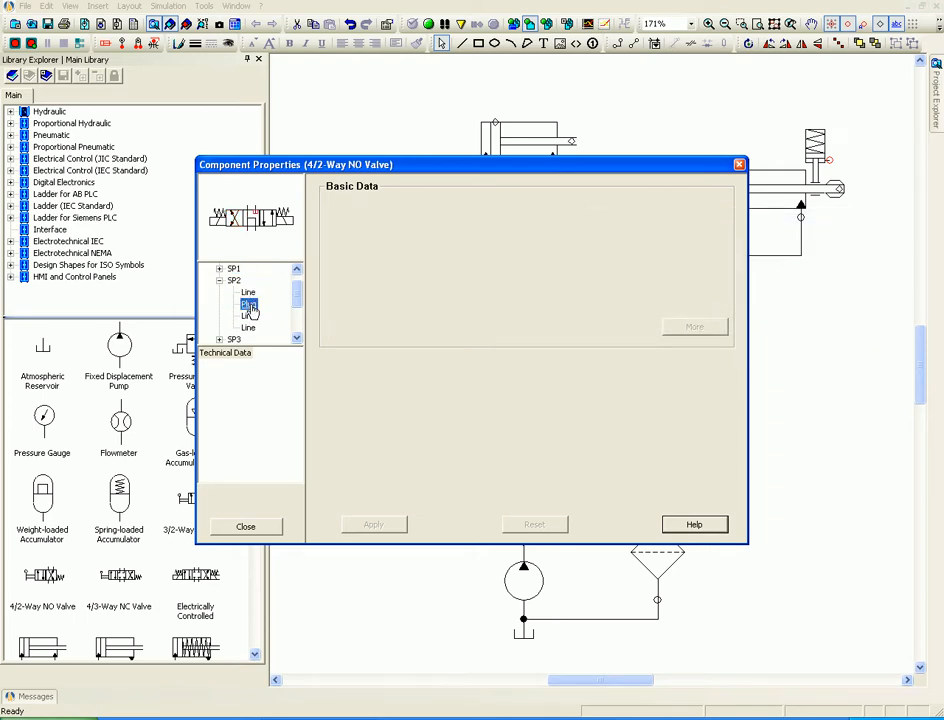
pyautogui.click(232, 280)
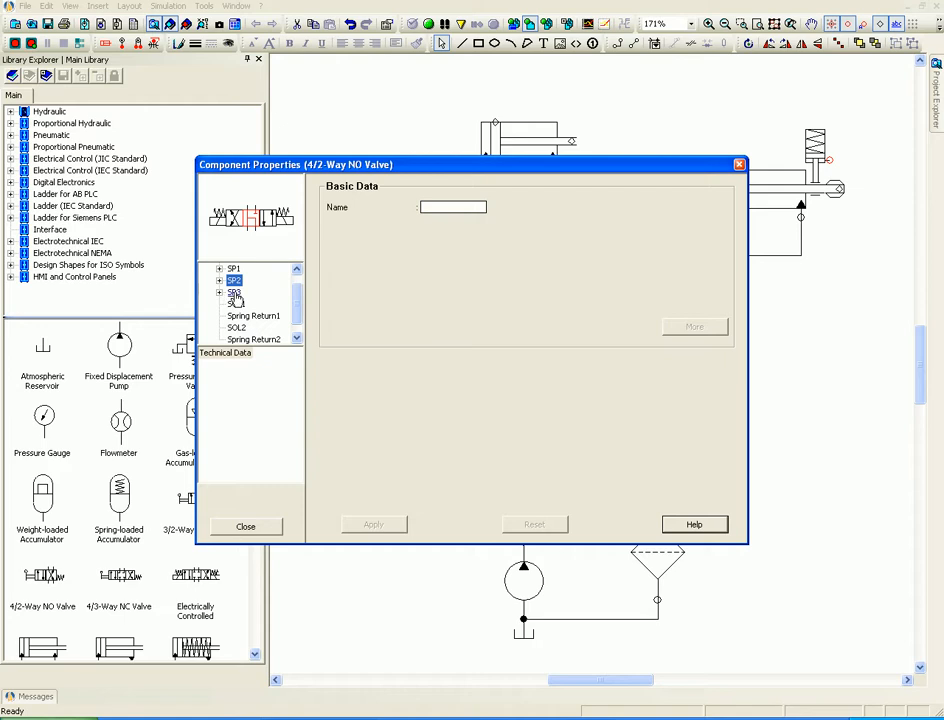
pyautogui.click(220, 292)
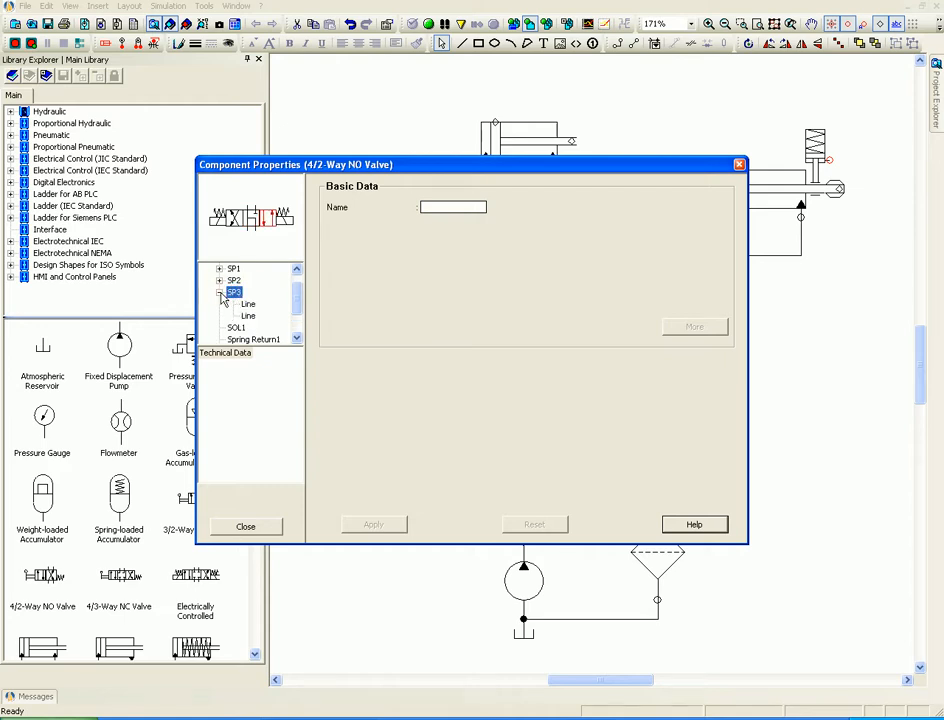
pyautogui.click(248, 316)
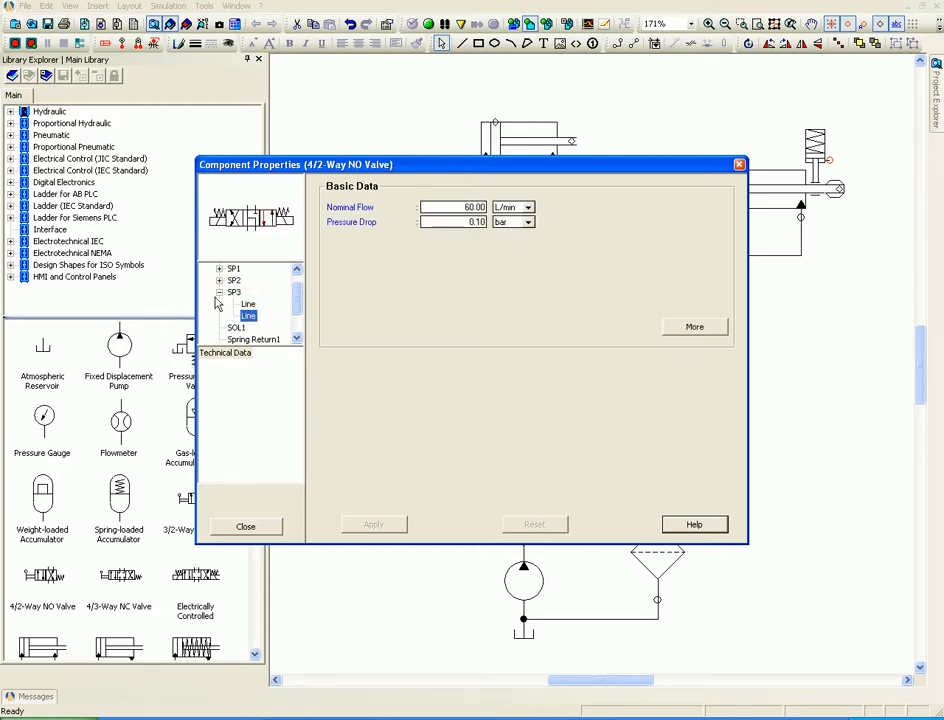
# View the SOL1 solenoid force and the Spring Return1 compression-spring settings
pyautogui.click(236, 304)
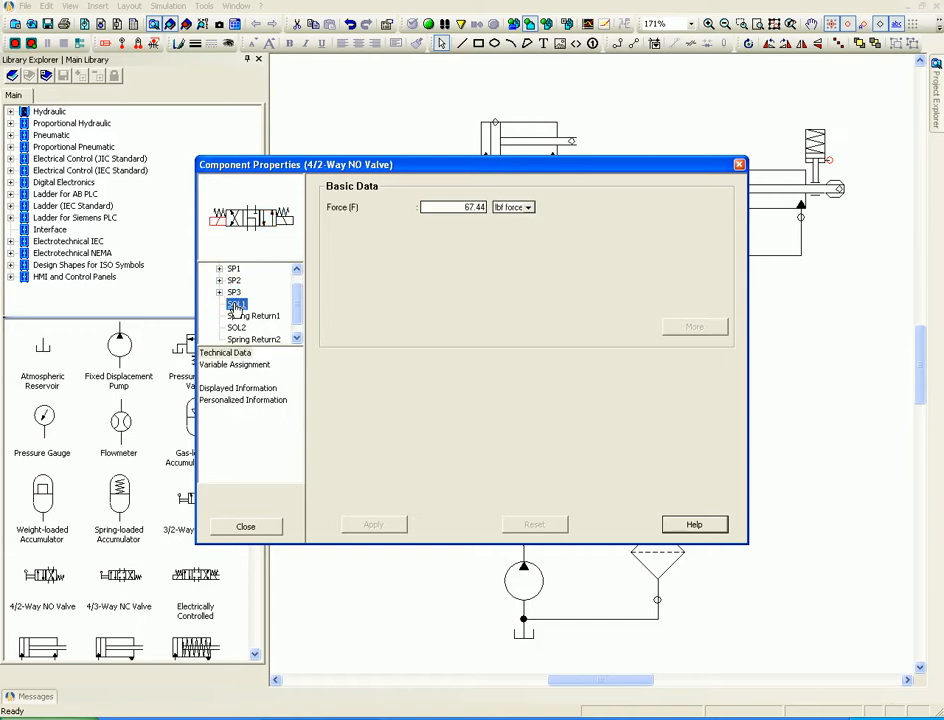
pyautogui.click(252, 316)
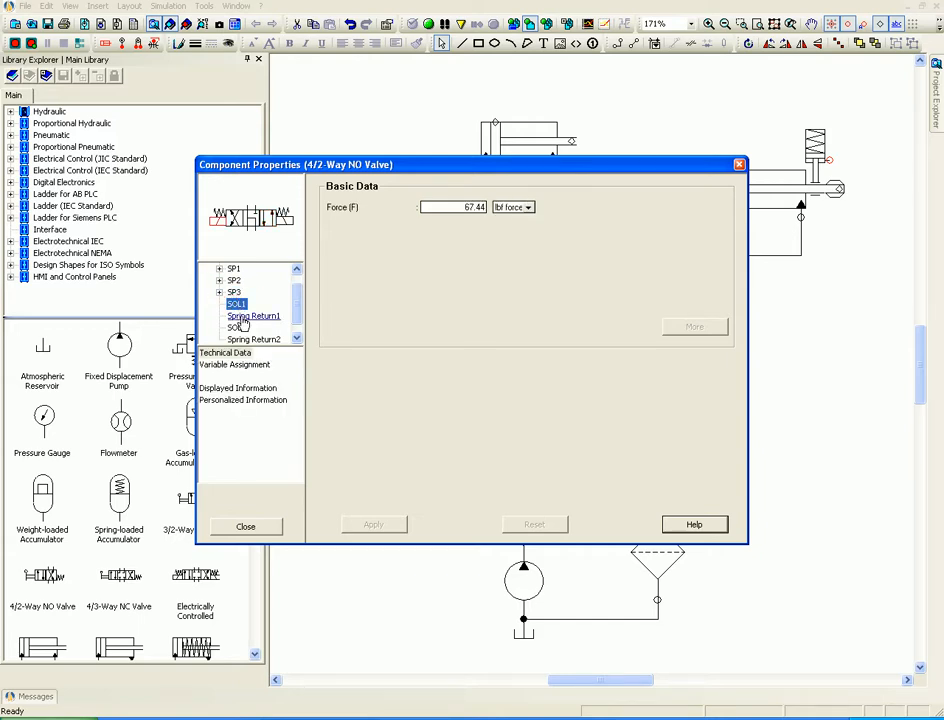
pyautogui.click(252, 316)
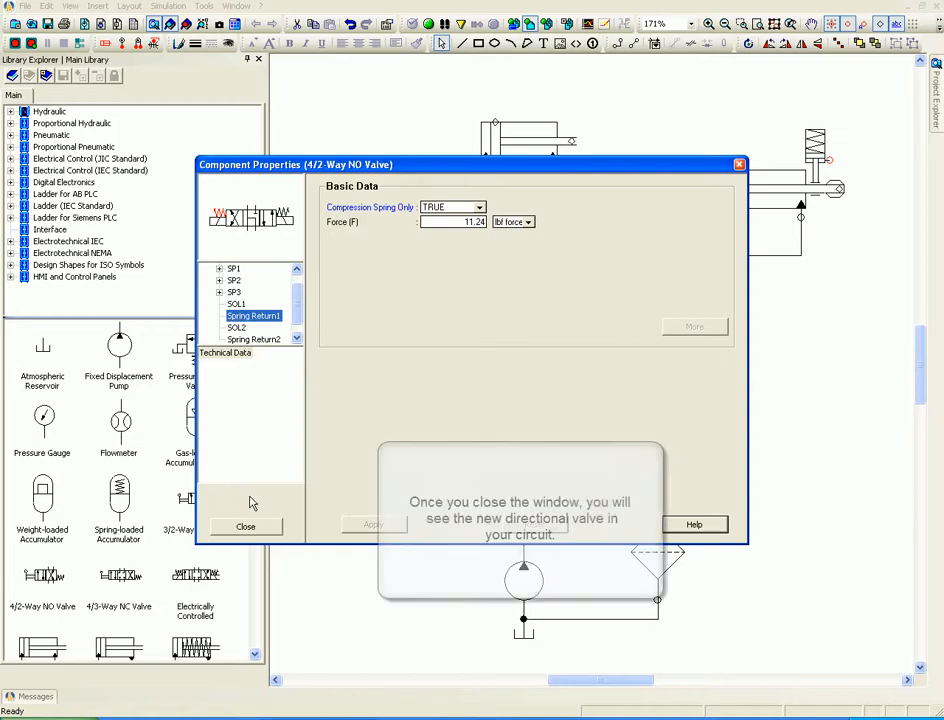
# Close the valve properties so the rebuilt three-position valve sits in the circuit, then deselect
pyautogui.click(244, 526)
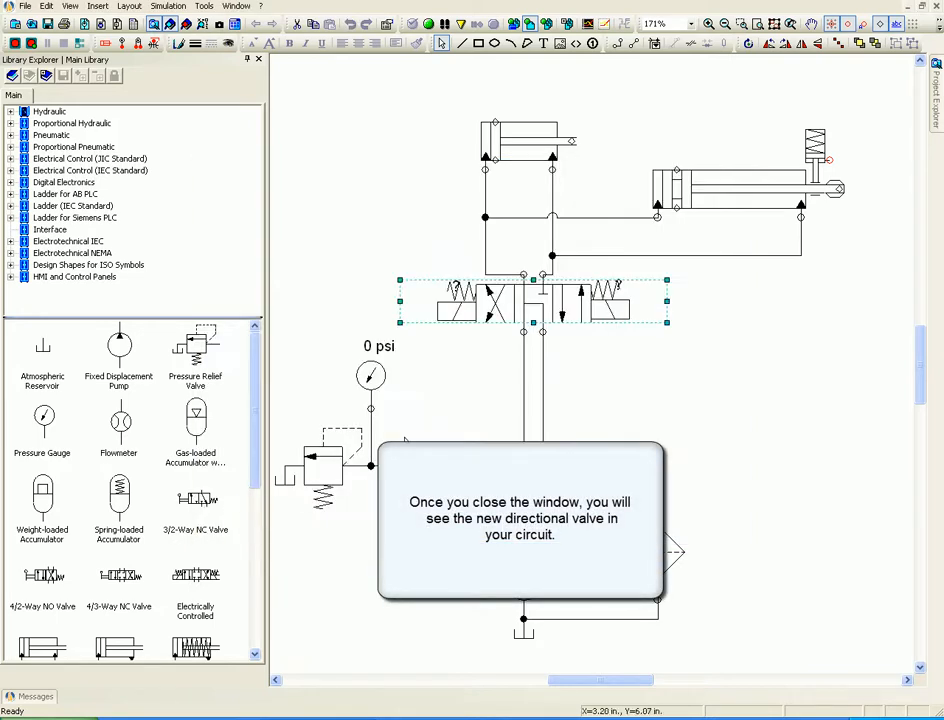
pyautogui.click(420, 418)
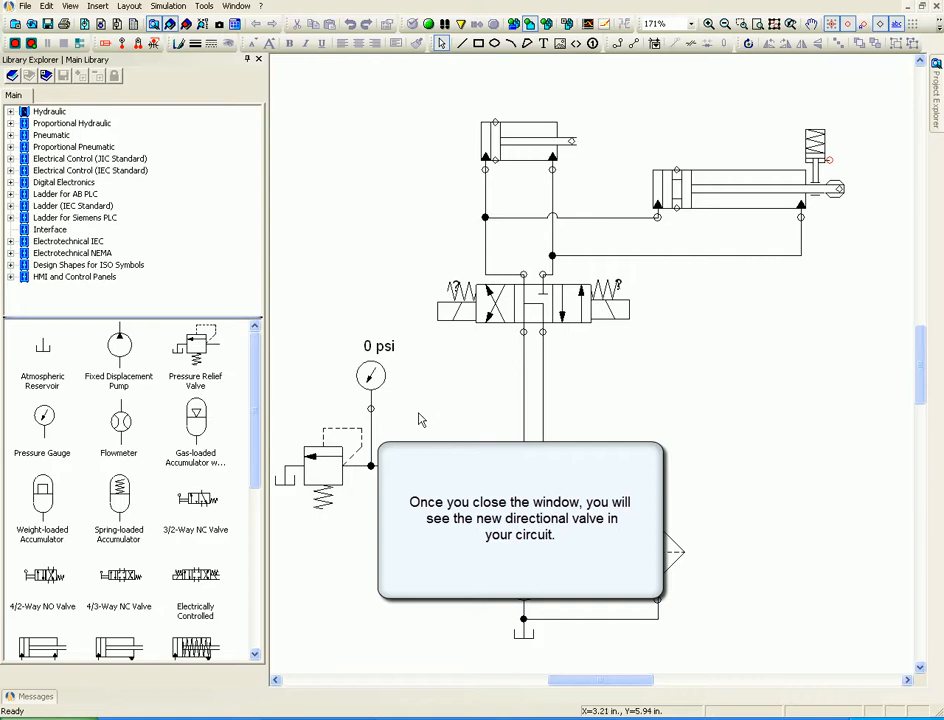